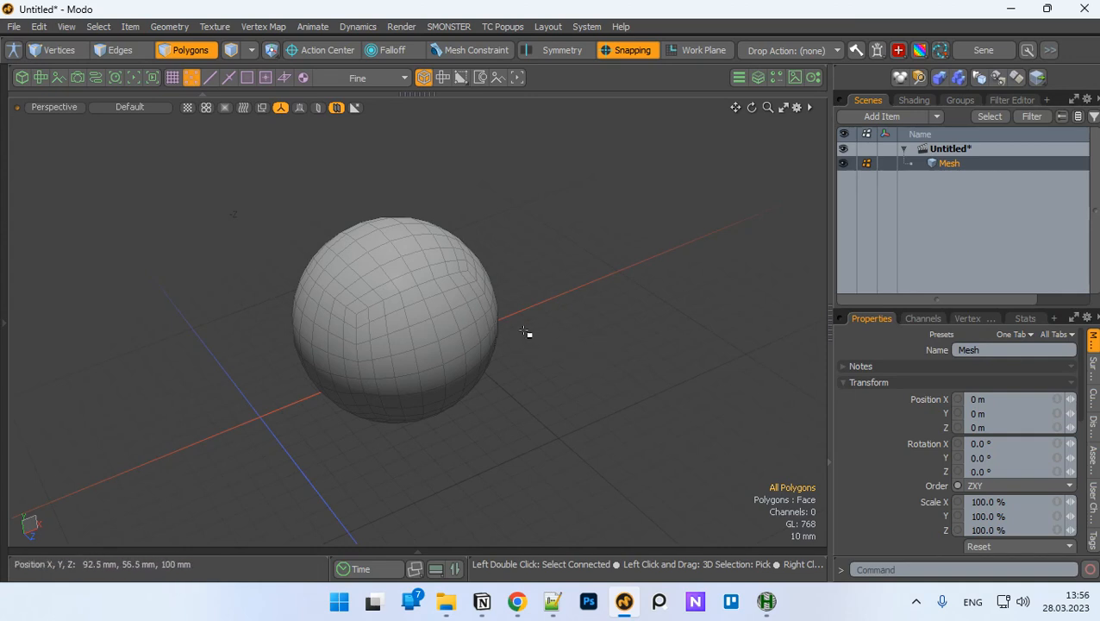
pyautogui.moveTo(472, 312)
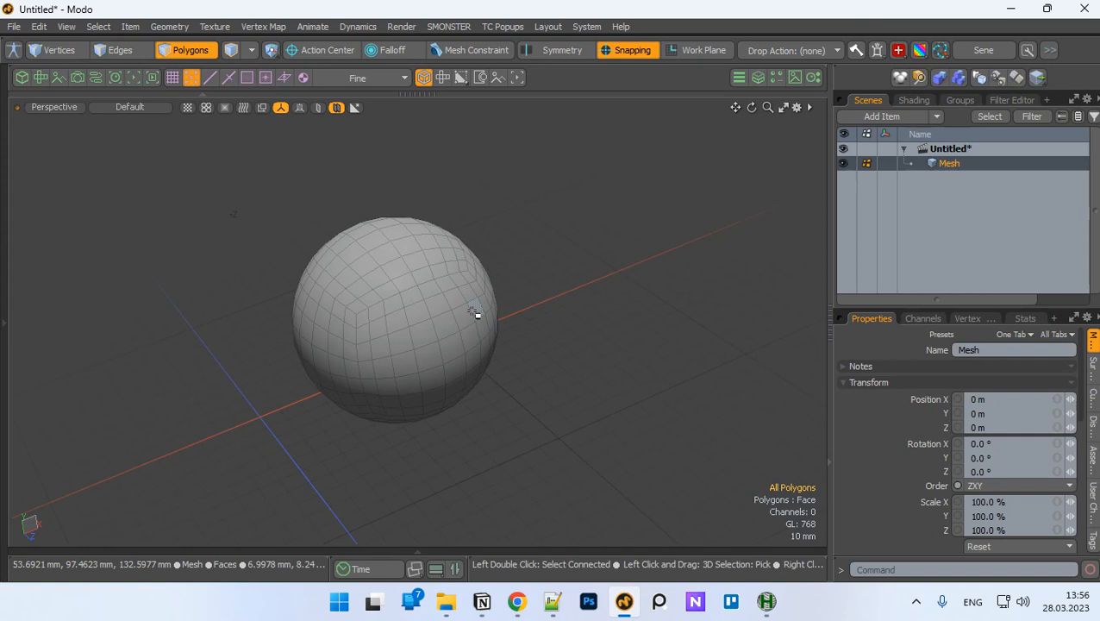
# - Select one sphere polygon, expand it to its connected patch, then shrink back to one face
pyautogui.click(438, 305)
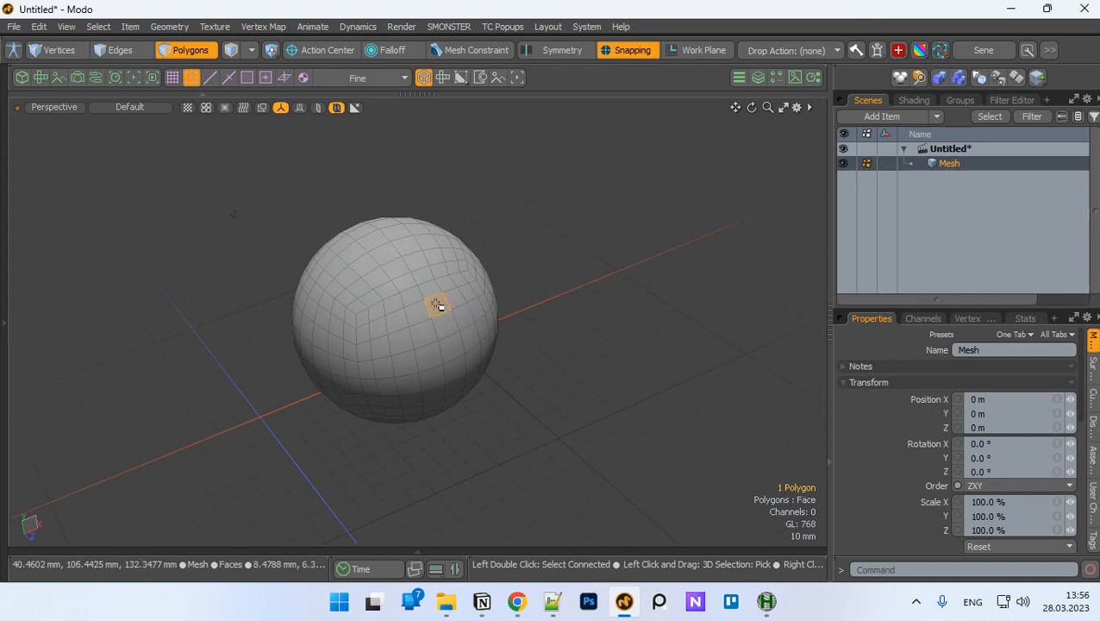
pyautogui.doubleClick(440, 306)
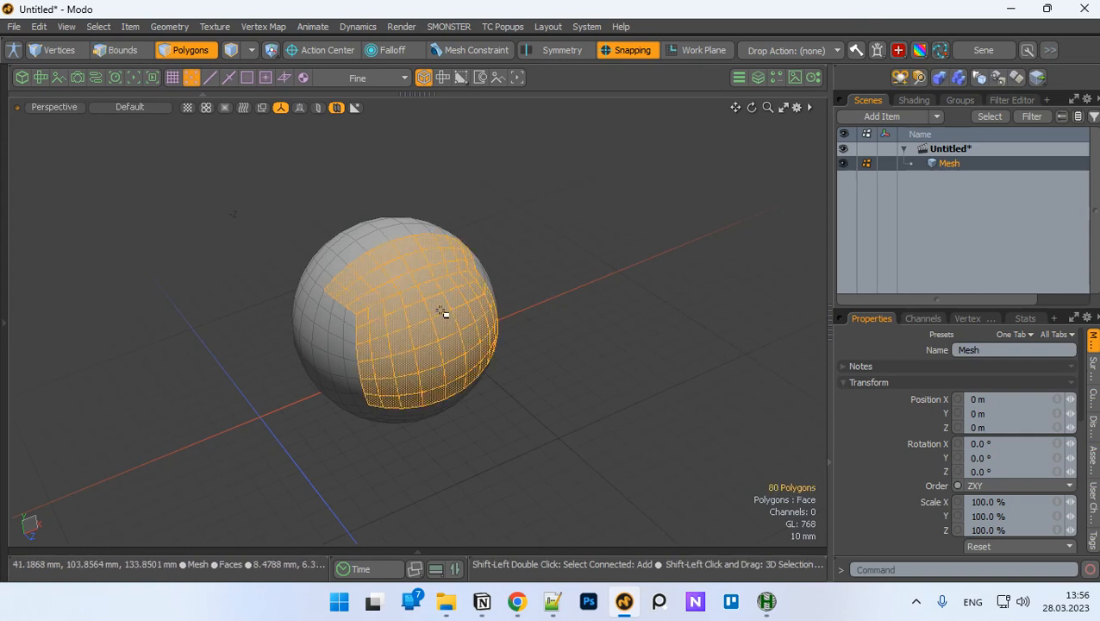
pyautogui.click(439, 308)
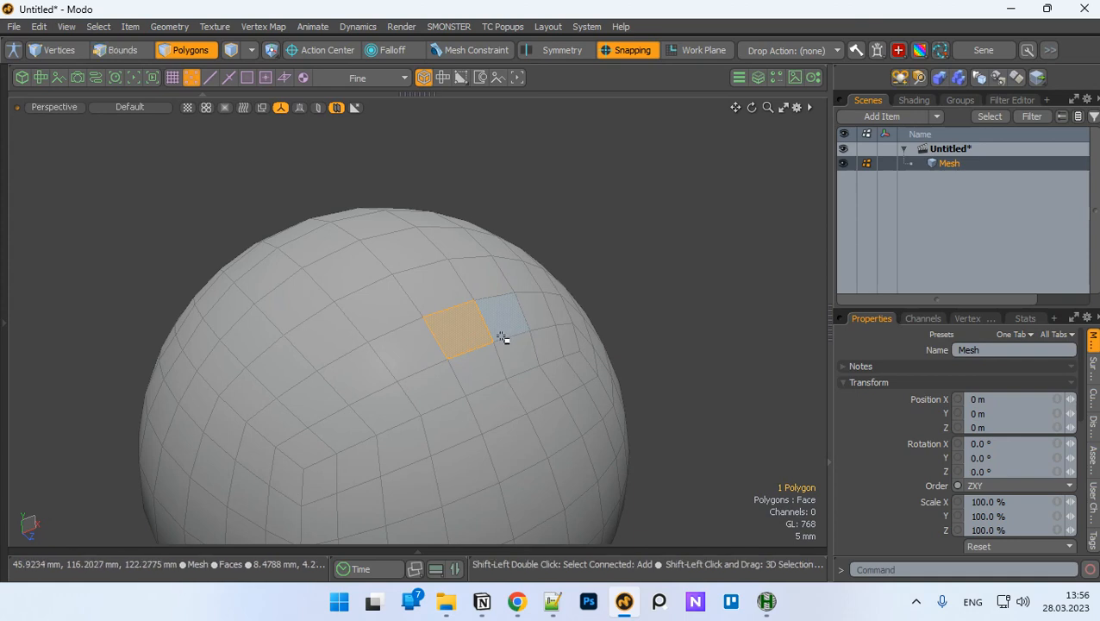
pyautogui.doubleClick(498, 339)
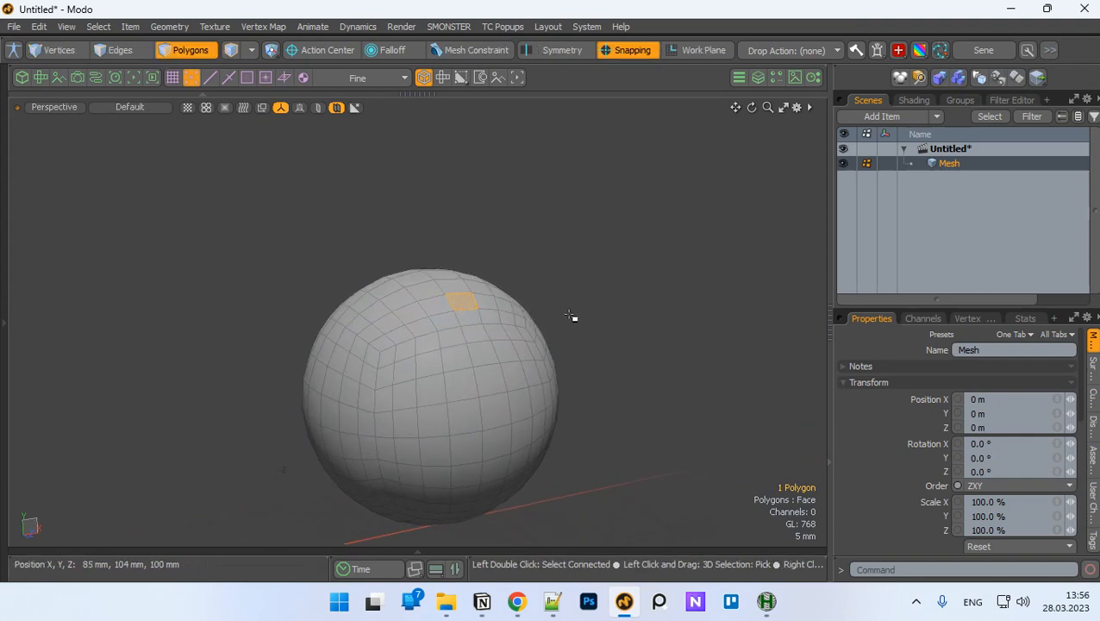
pyautogui.moveTo(567, 309)
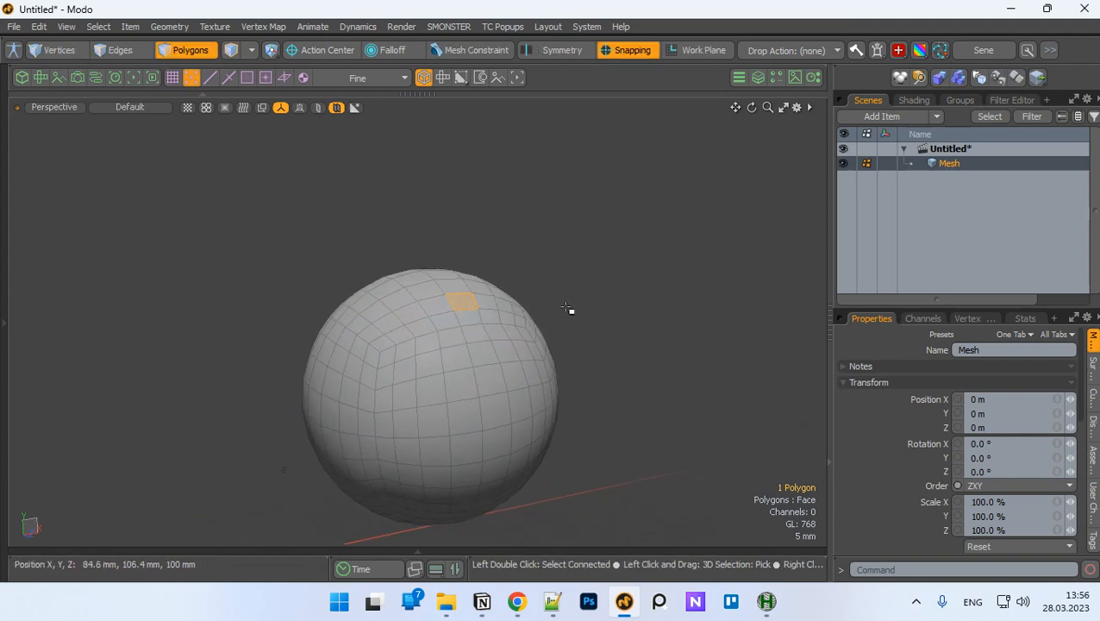
# - Build an alternating ring of eleven polygons around the sphere's middle, then pick a single edge
pyautogui.click(464, 417)
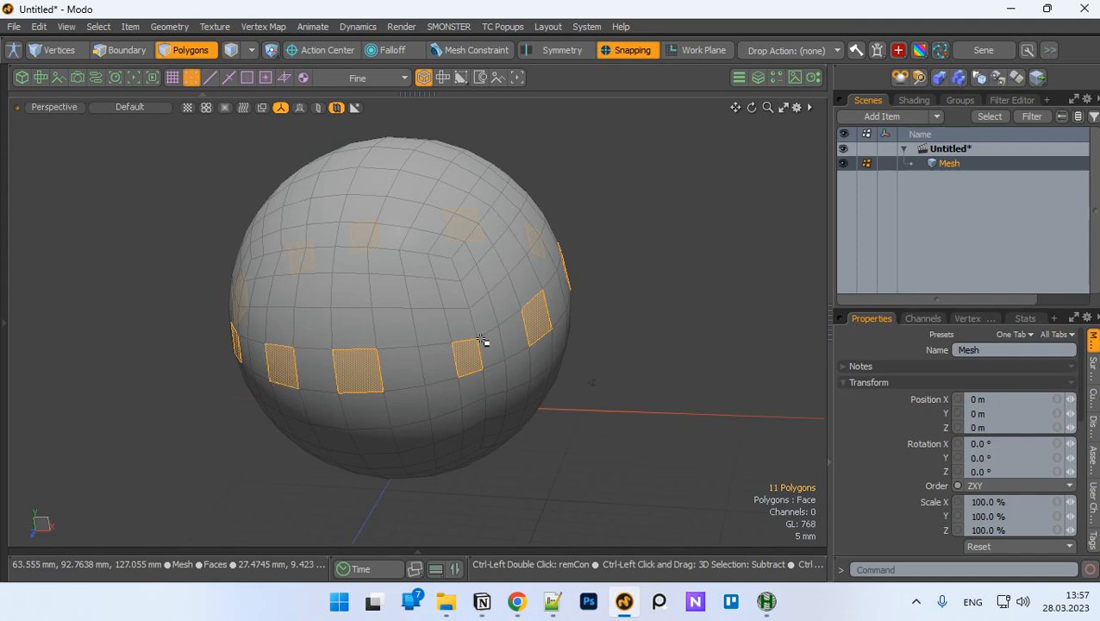
pyautogui.click(281, 367)
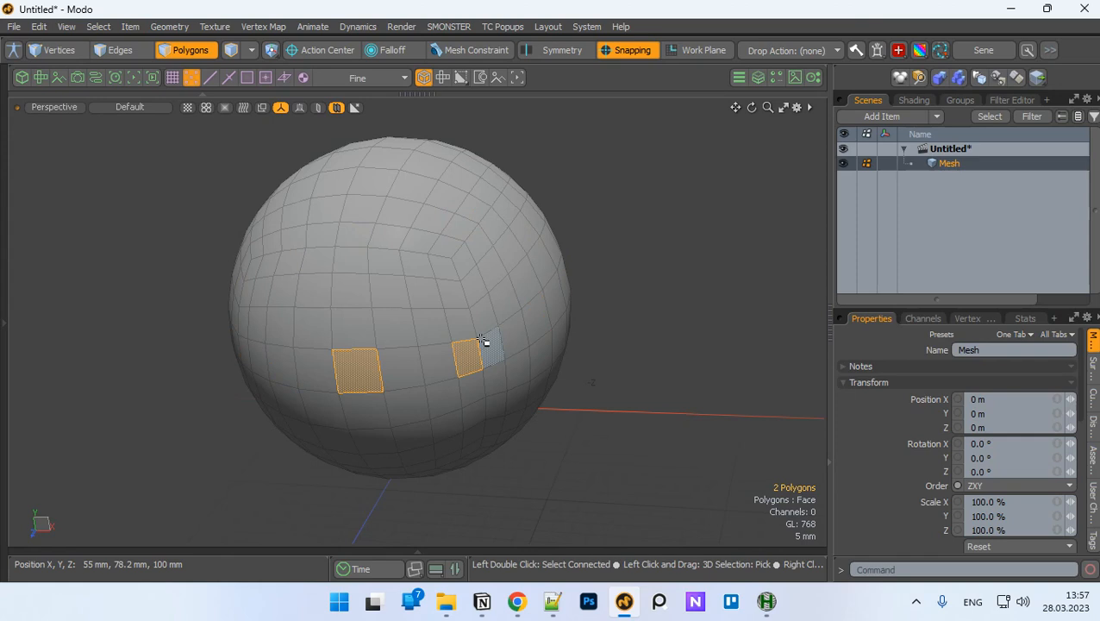
pyautogui.moveTo(422, 302)
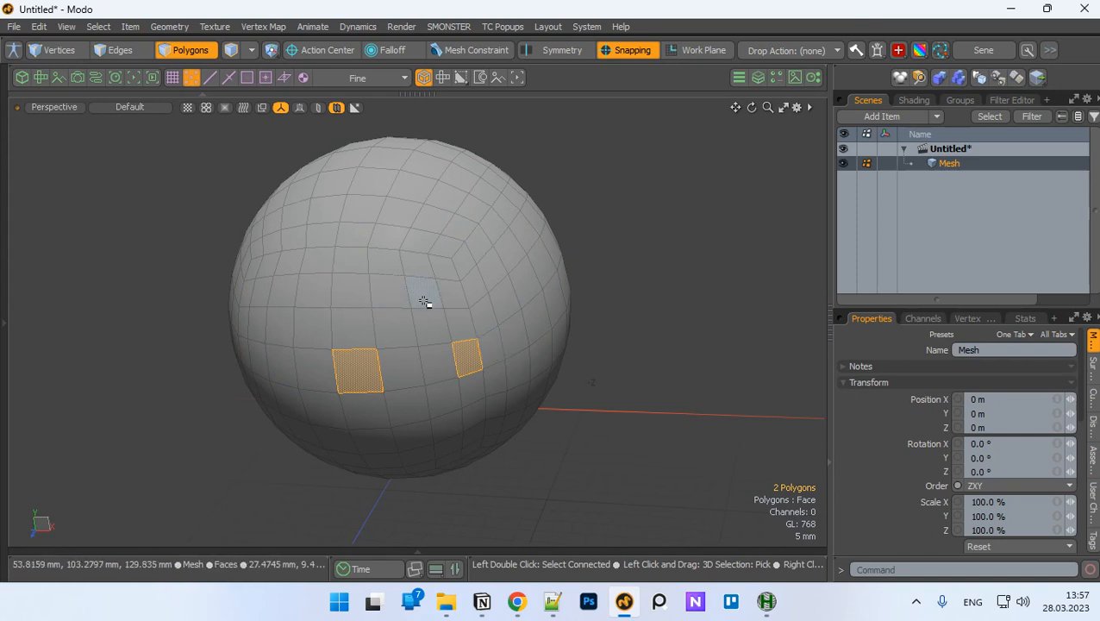
pyautogui.moveTo(500, 280)
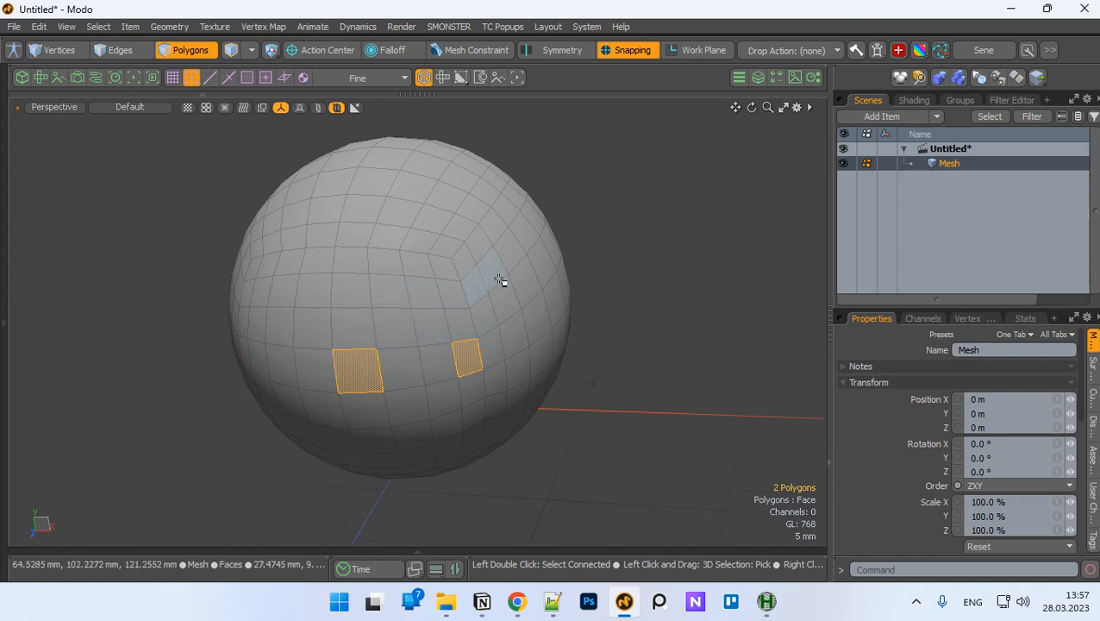
pyautogui.moveTo(559, 258)
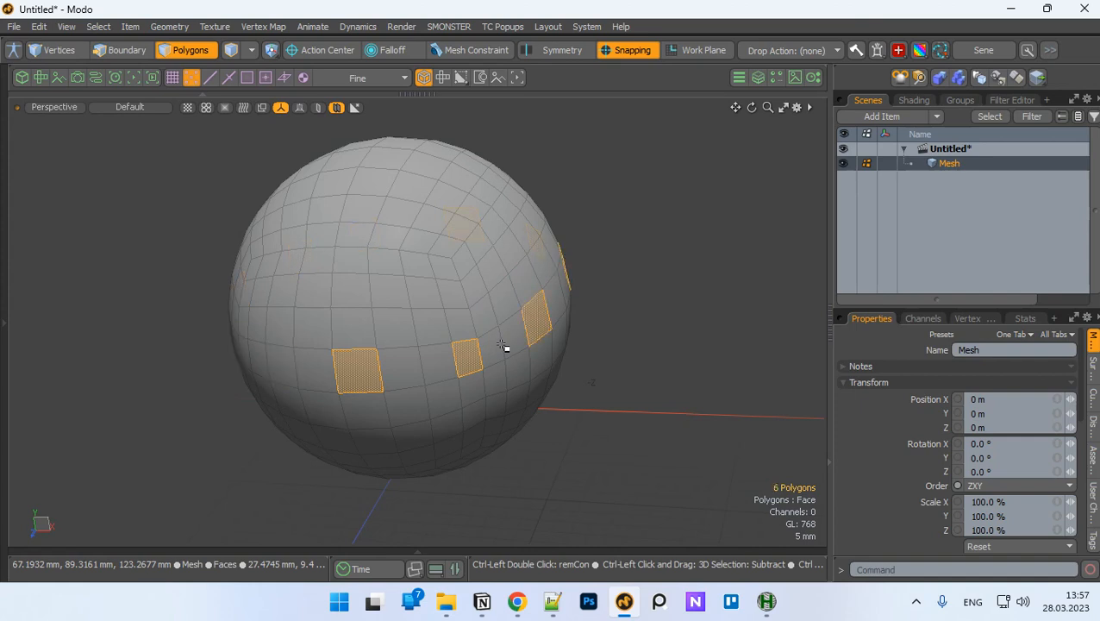
pyautogui.click(465, 220)
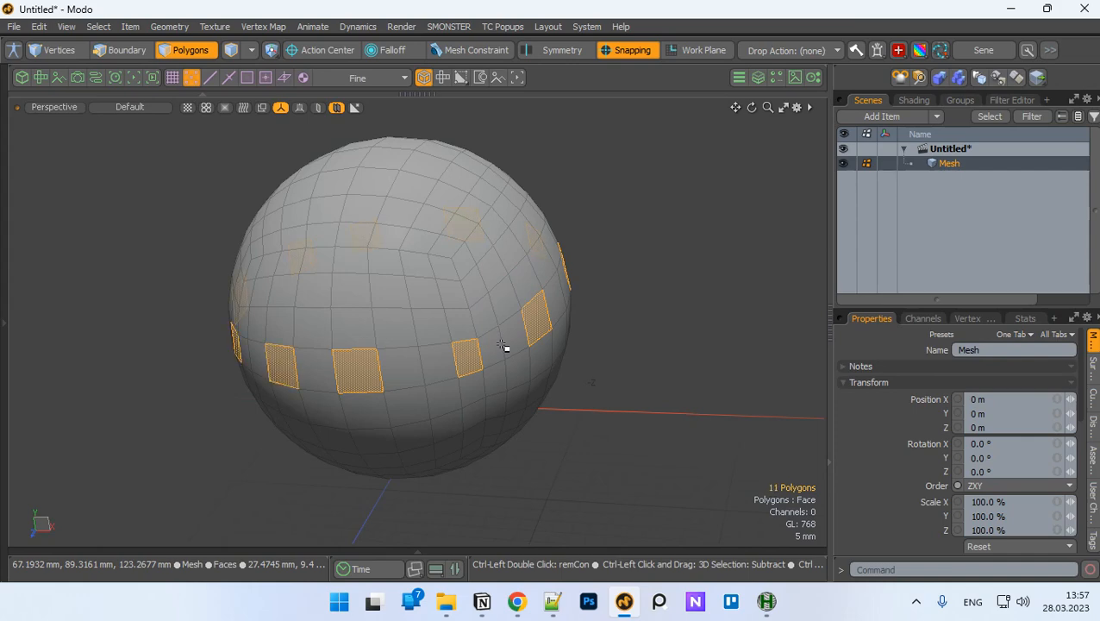
pyautogui.click(120, 49)
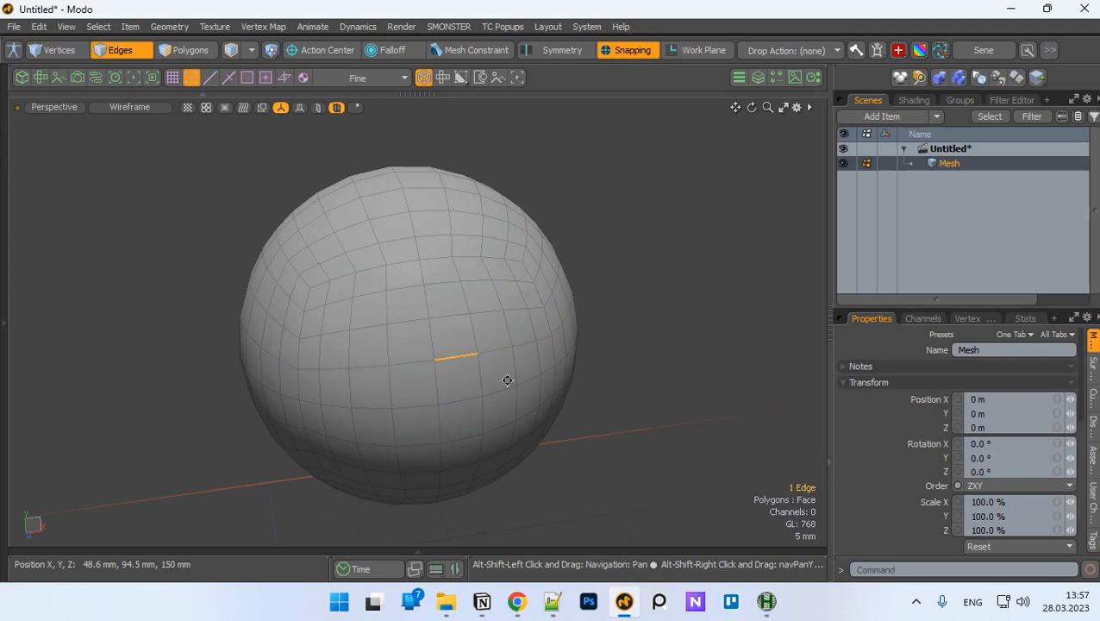
# - Grow the edge into six spaced edges up the sphere, deselect them, and orbit the view
pyautogui.doubleClick(448, 358)
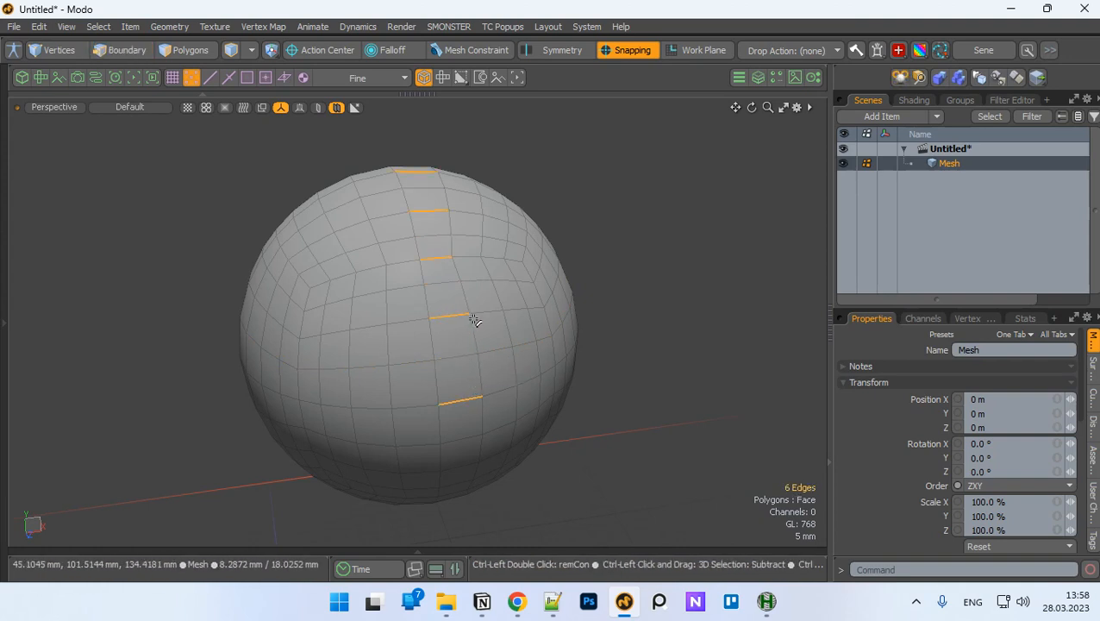
pyautogui.click(120, 50)
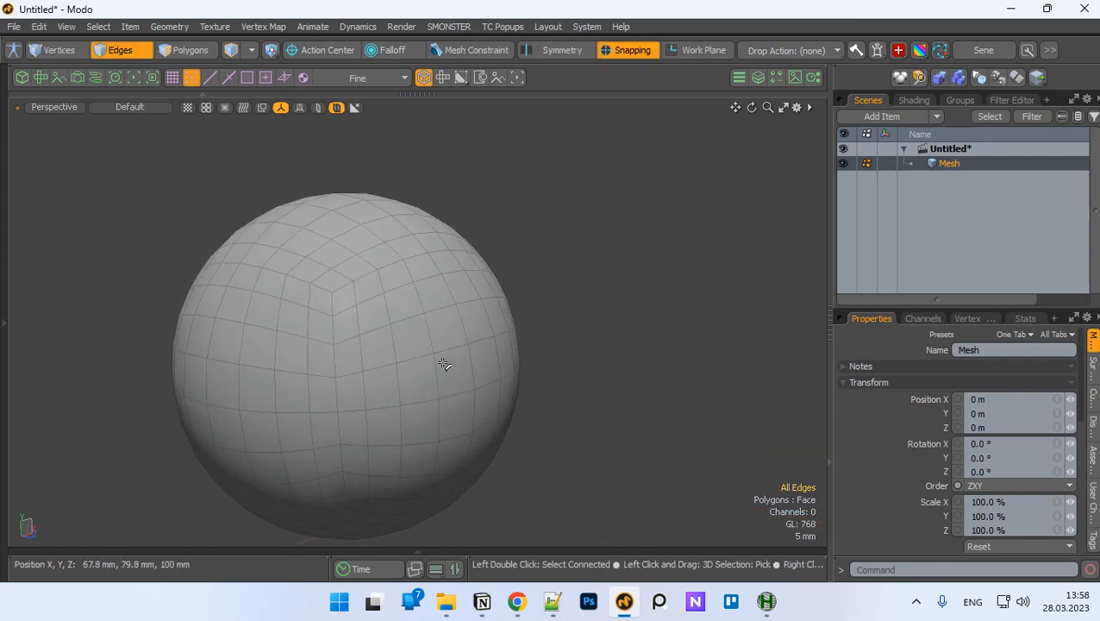
pyautogui.moveTo(444, 364); pyautogui.dragTo(783, 422)
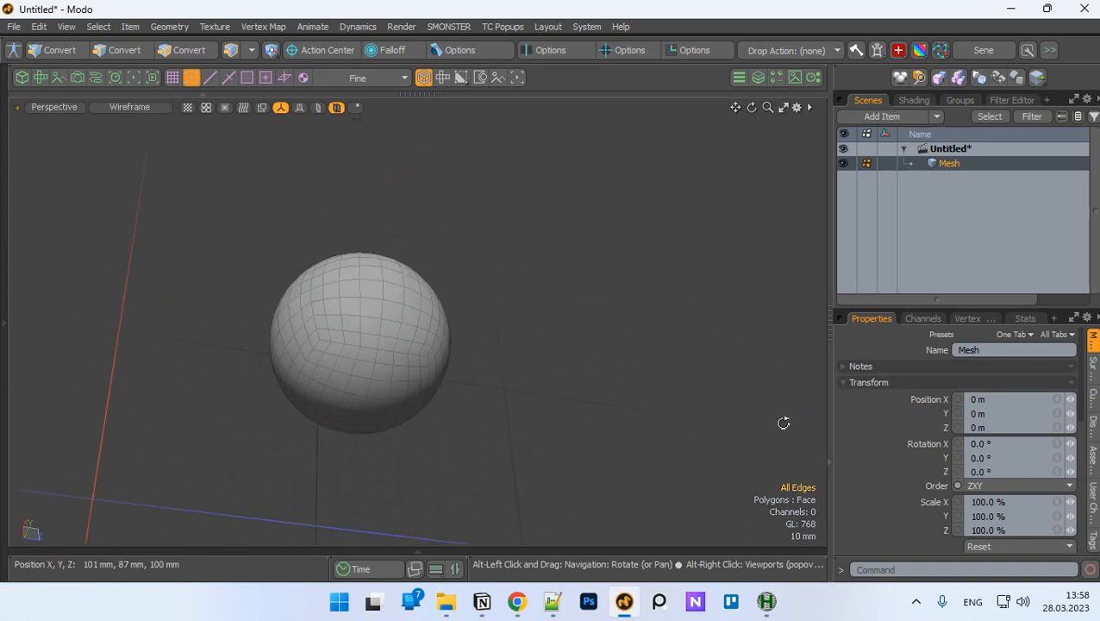
pyautogui.moveTo(782, 422); pyautogui.dragTo(200, 381)
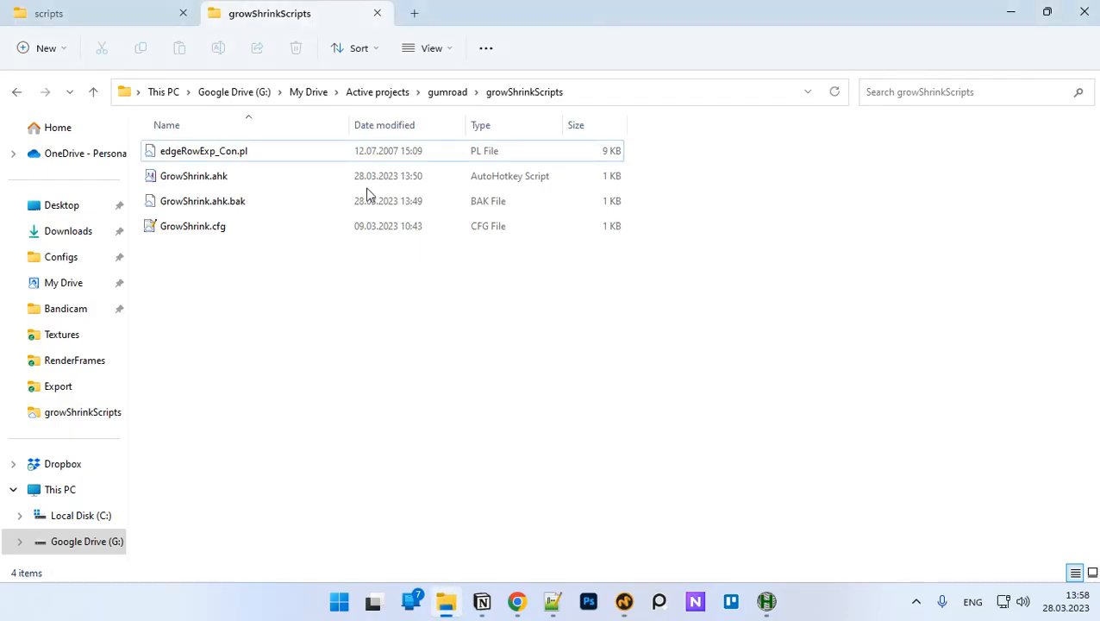
# - Select edgeRowExp_Con.pl and browse Luxology's Scripts > senemodo > scripts folder, then back up
pyautogui.click(203, 150)
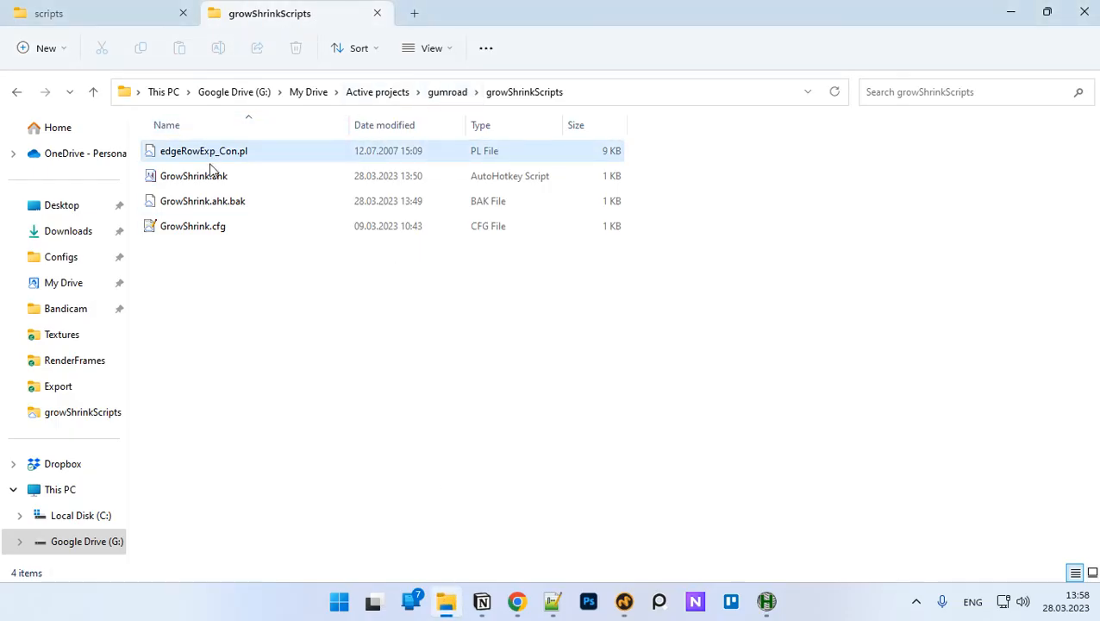
pyautogui.click(205, 151)
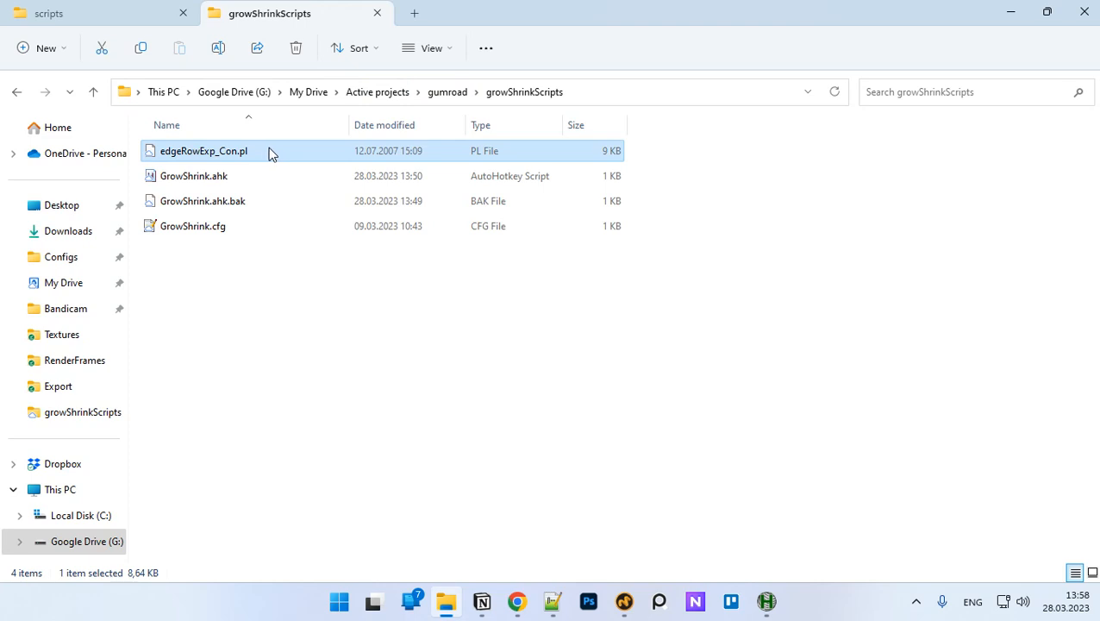
pyautogui.moveTo(247, 162)
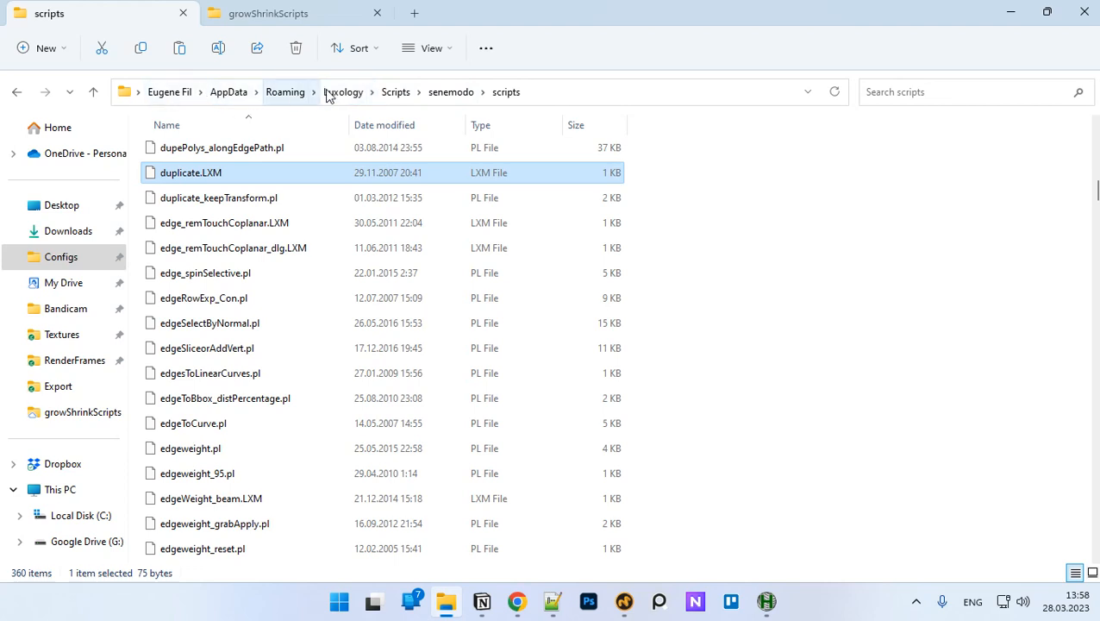
pyautogui.click(343, 92)
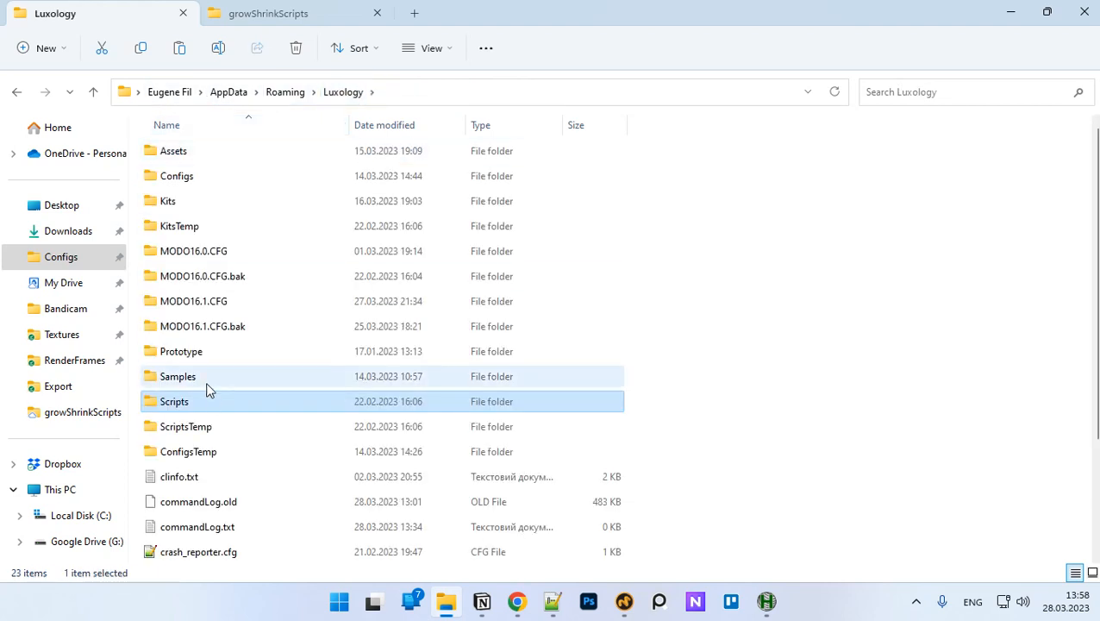
pyautogui.doubleClick(174, 401)
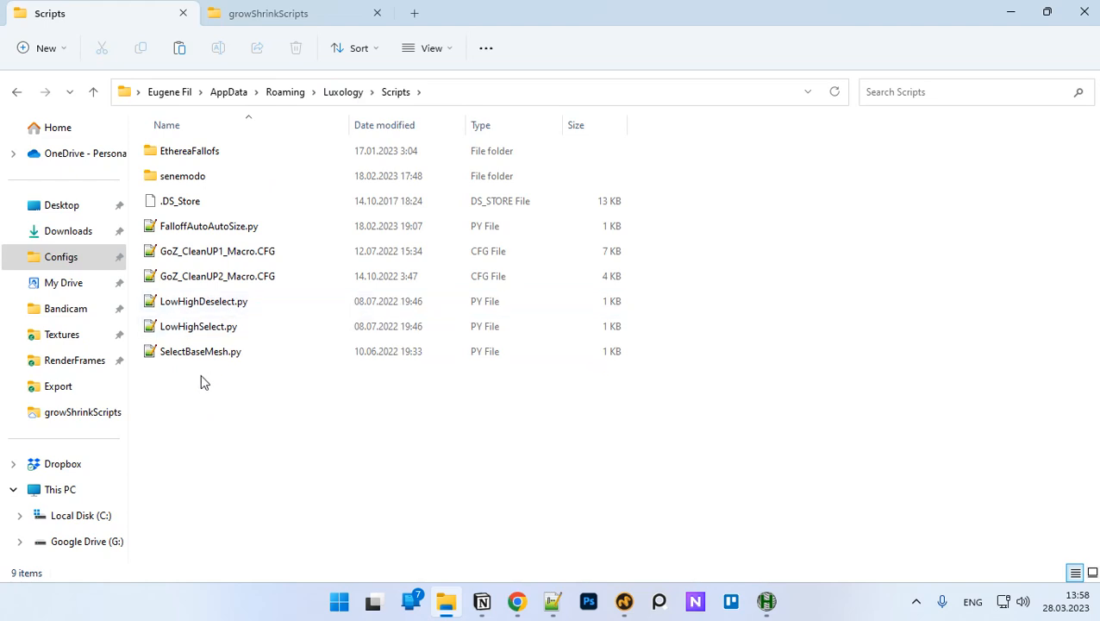
pyautogui.doubleClick(183, 175)
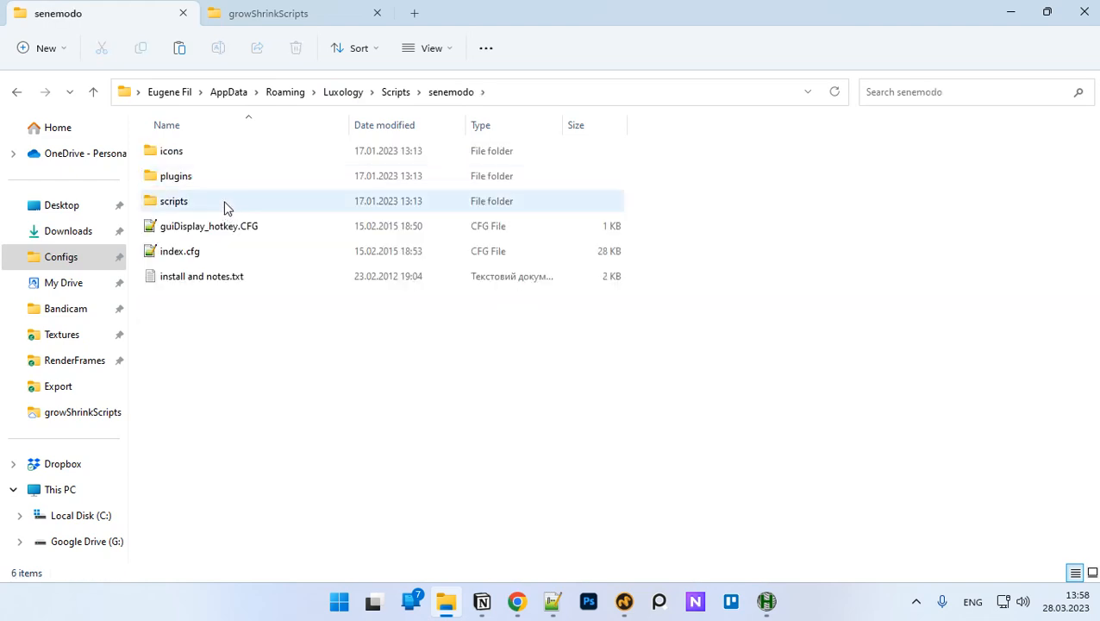
pyautogui.doubleClick(174, 201)
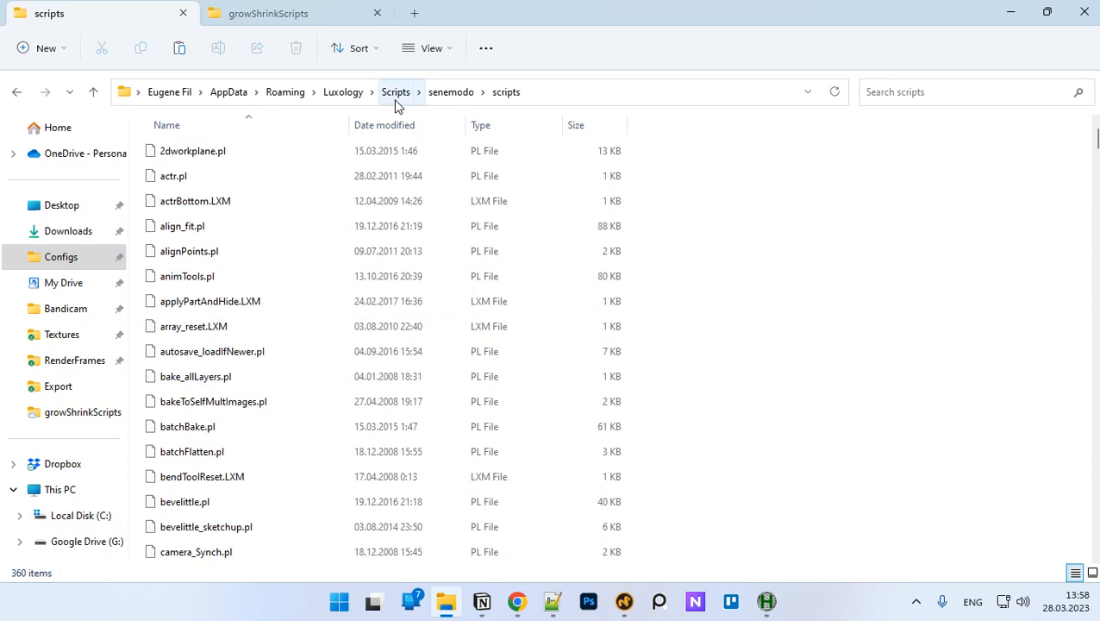
pyautogui.click(394, 91)
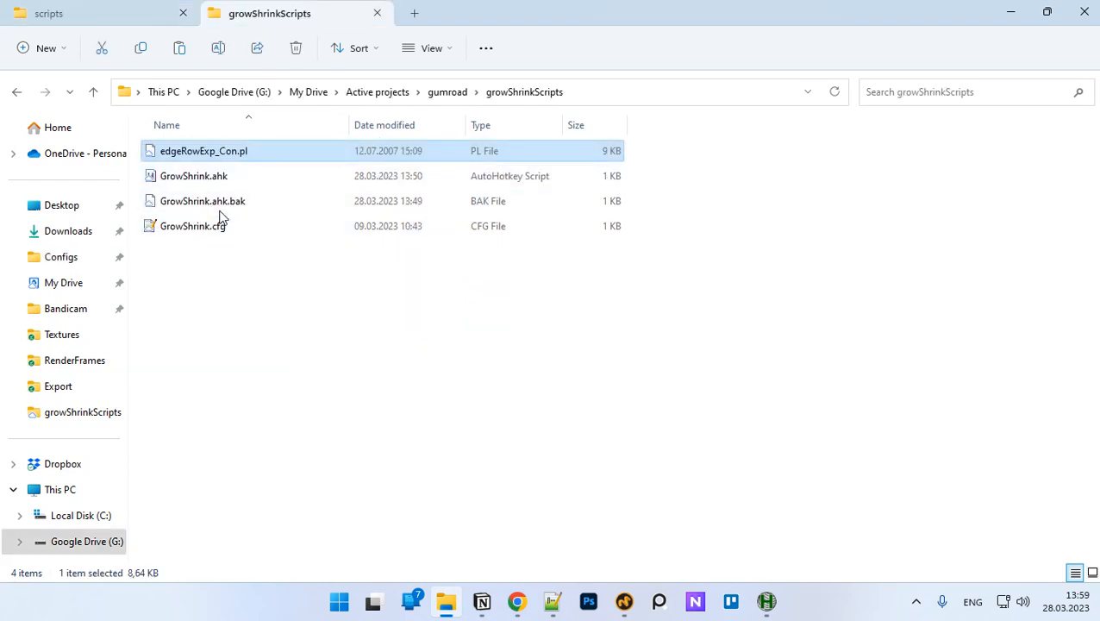
# - Select GrowShrink.ahk and bring up its right-click actions menu
pyautogui.click(193, 176)
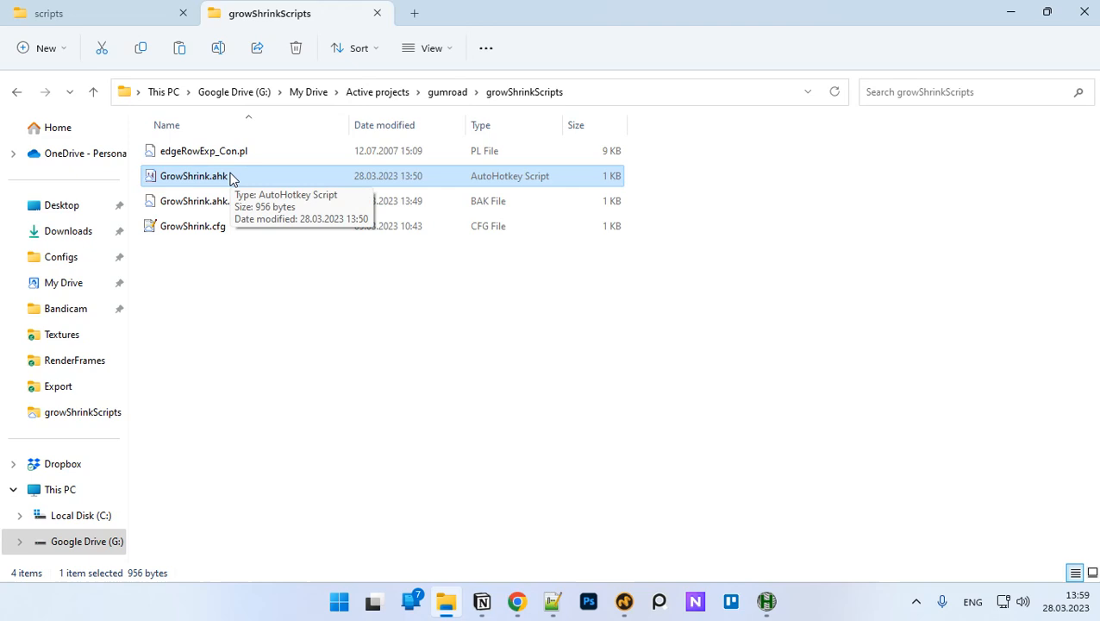
pyautogui.moveTo(231, 185)
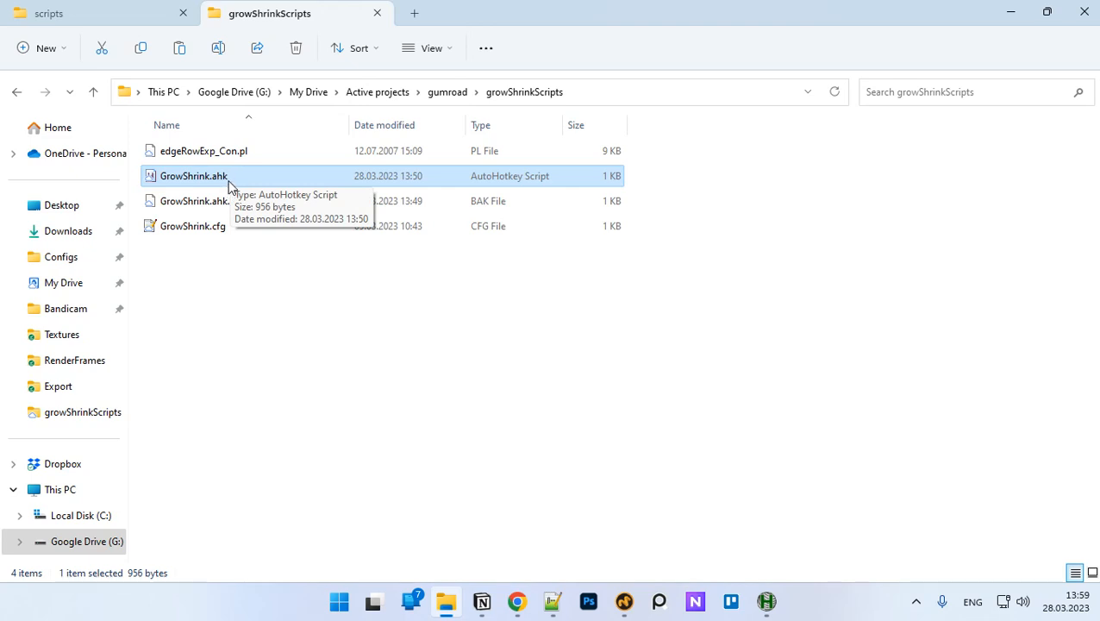
pyautogui.rightClick(193, 176)
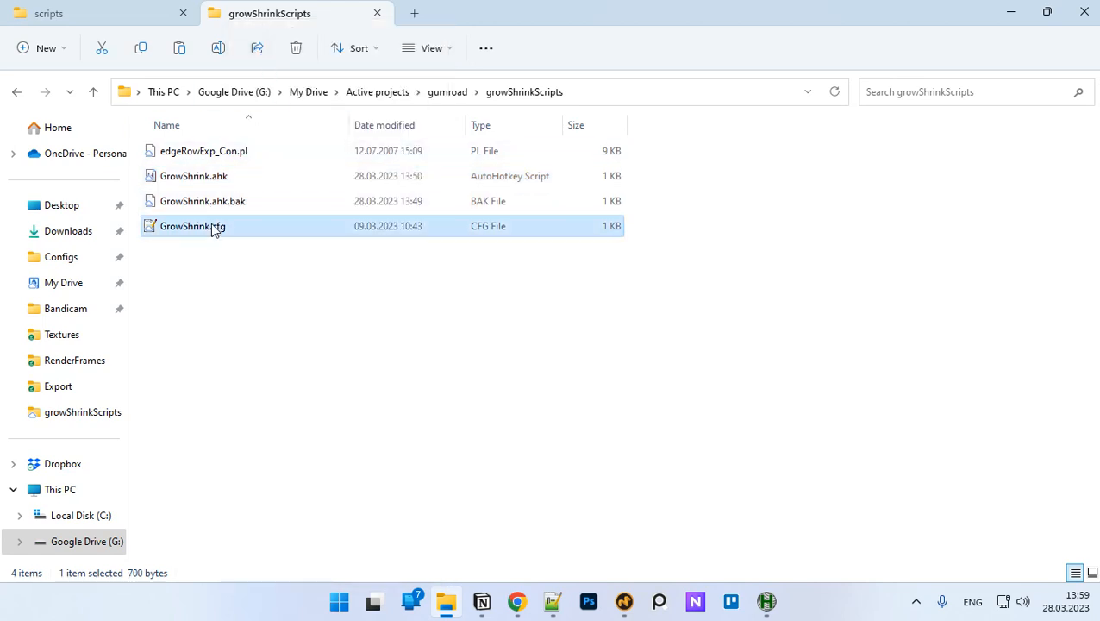
pyautogui.moveTo(193, 233)
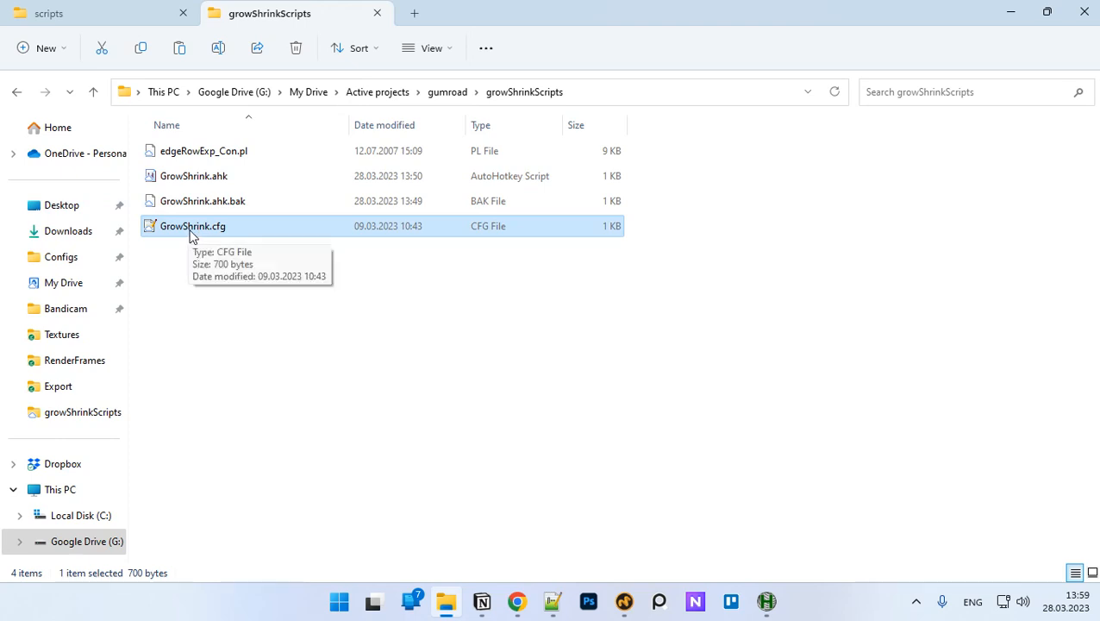
pyautogui.moveTo(228, 201)
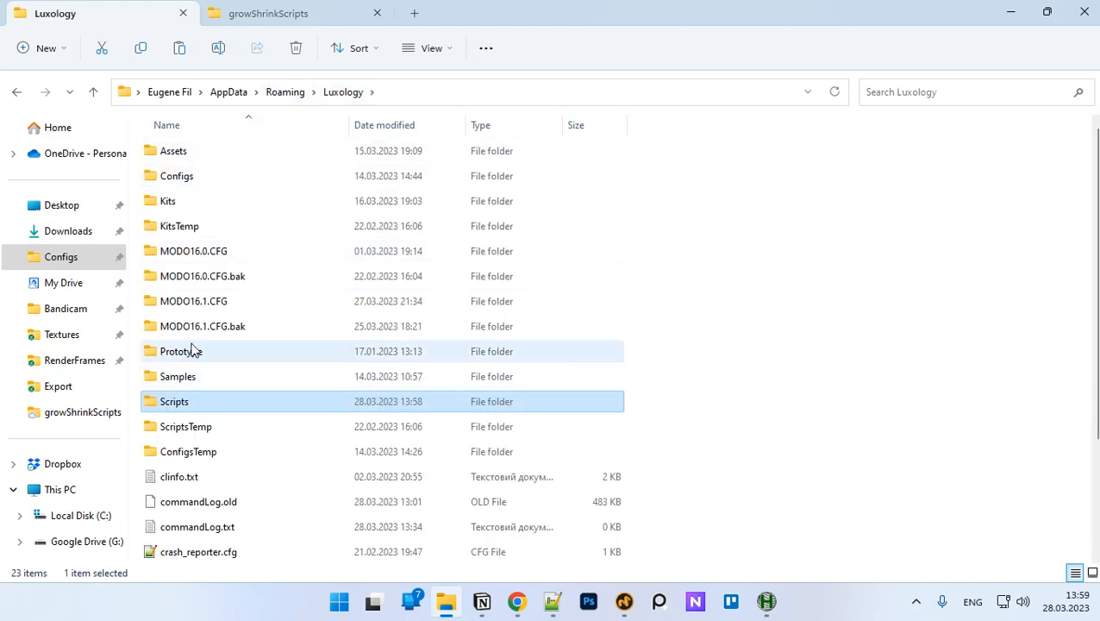
# - Browse Modo's Configs folder, then bring up GrowShrink.ahk maximized in SciTE4AutoHotkey
pyautogui.doubleClick(177, 175)
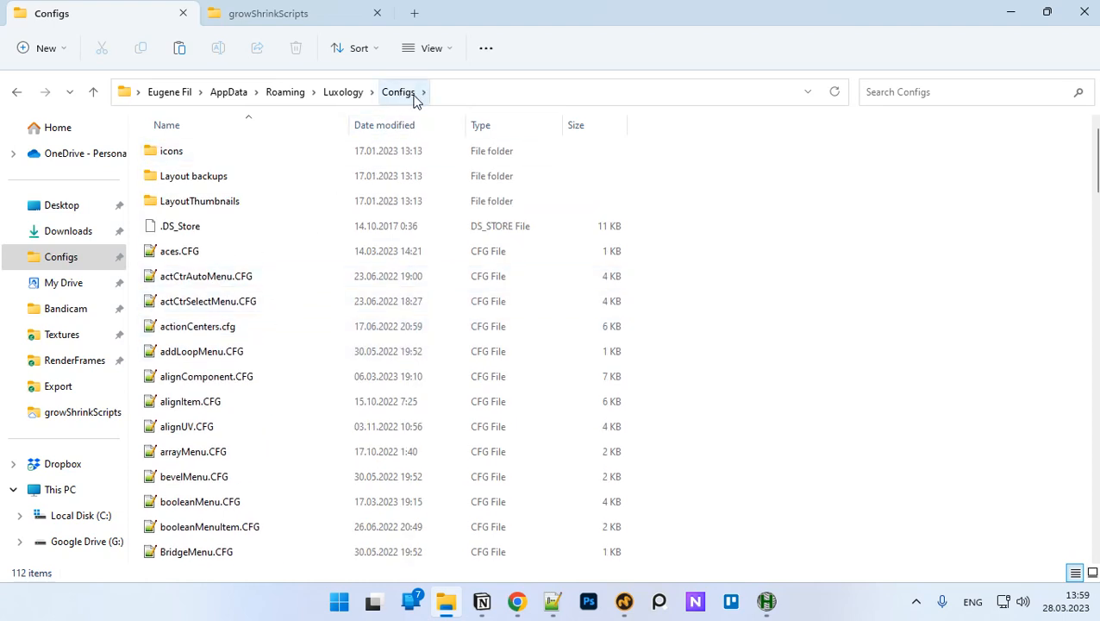
pyautogui.moveTo(405, 113)
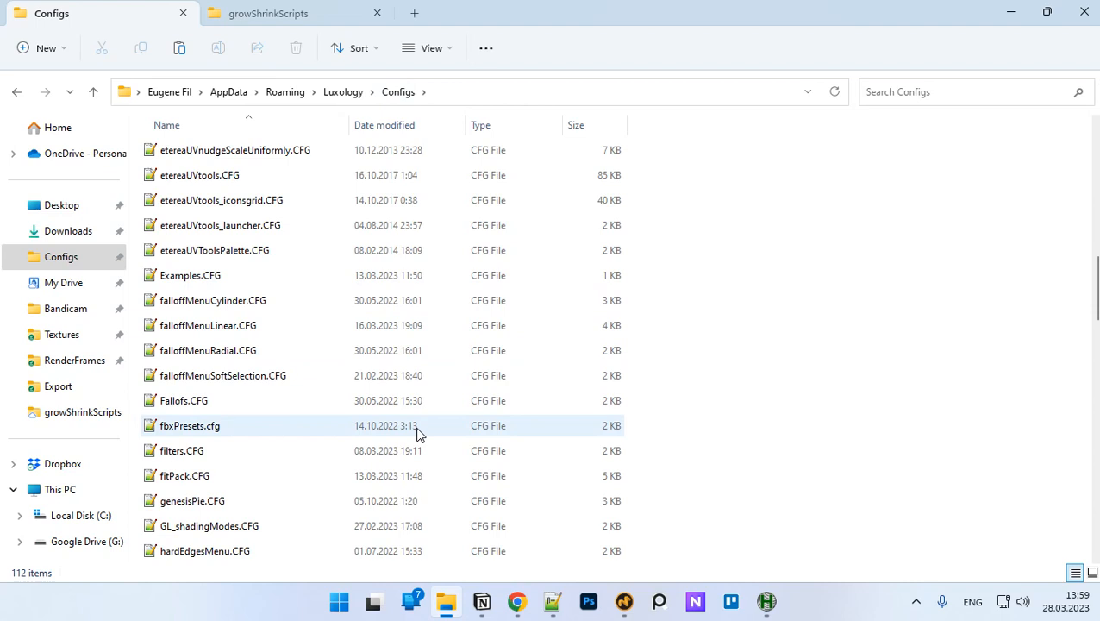
pyautogui.click(223, 376)
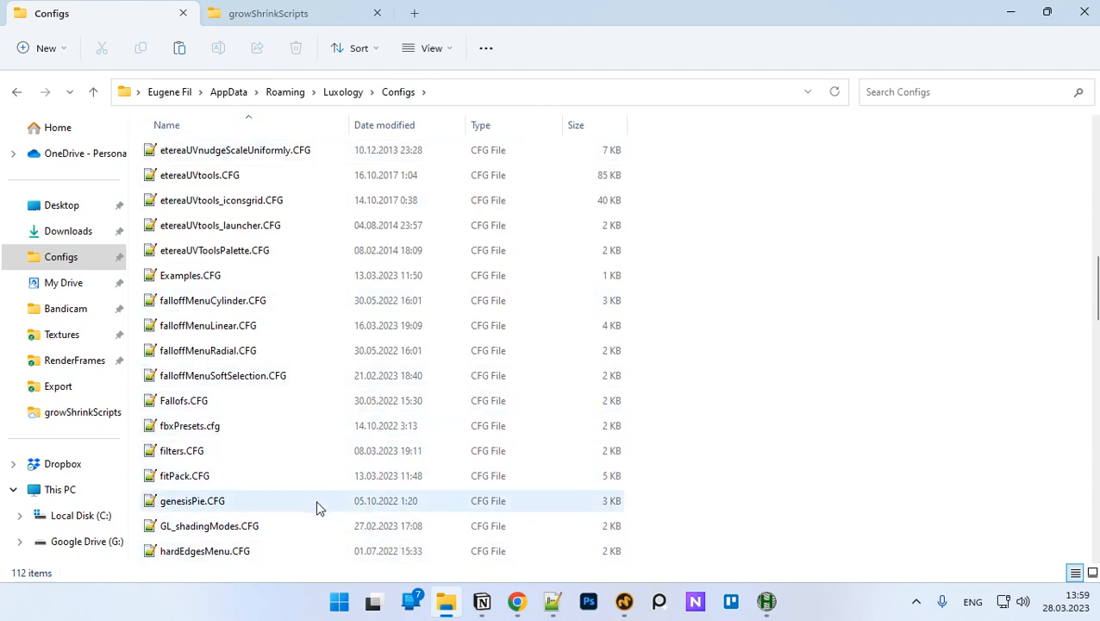
pyautogui.click(204, 551)
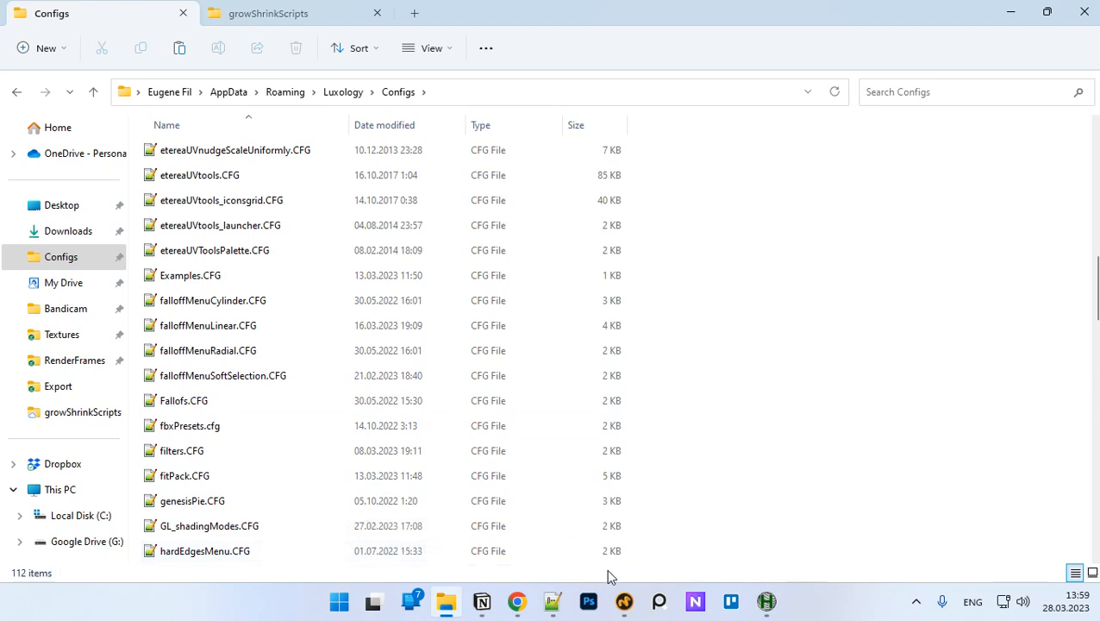
pyautogui.moveTo(614, 578)
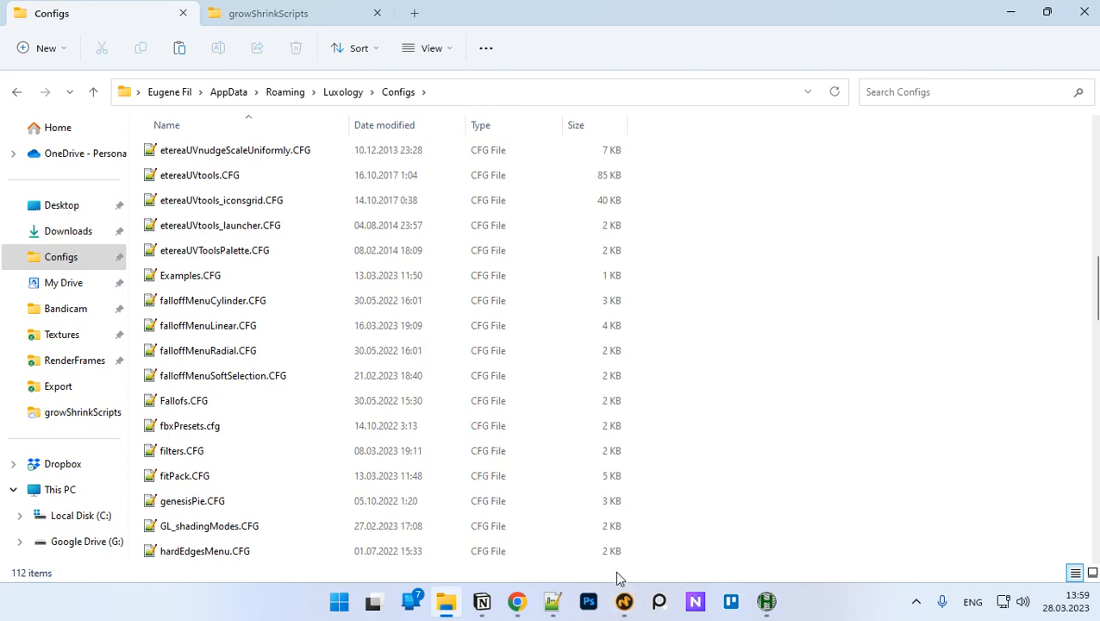
pyautogui.moveTo(786, 614)
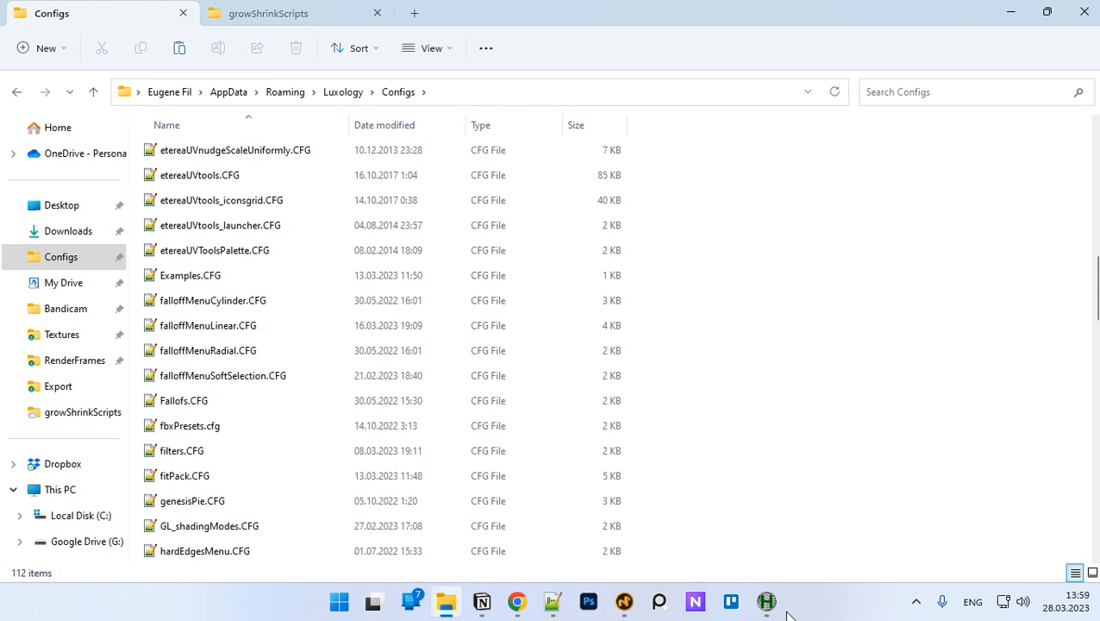
pyautogui.moveTo(766, 601)
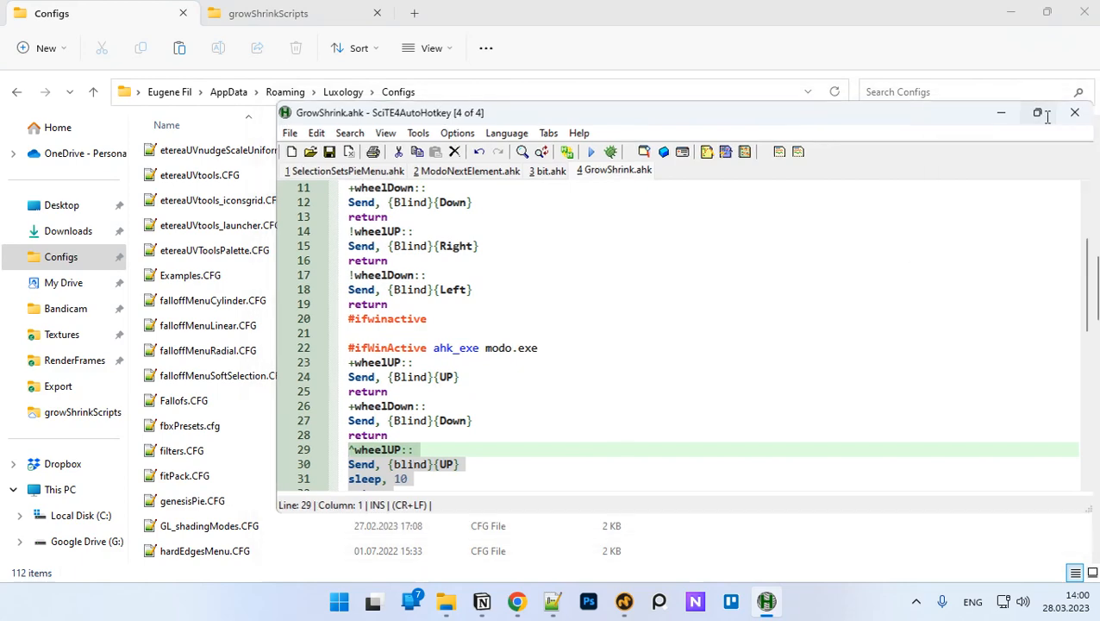
pyautogui.click(1038, 112)
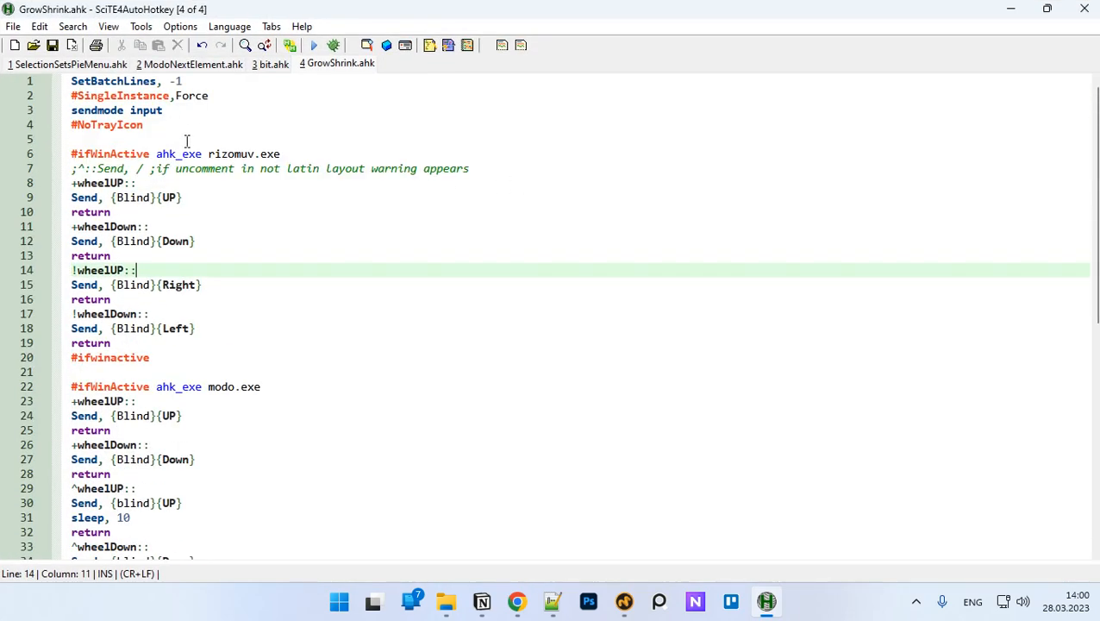
# - Review GrowShrink.ahk's rizomuv, modo, 3dsmax and blender wheel-hotkey blocks, then return to Modo
pyautogui.scroll(-3)
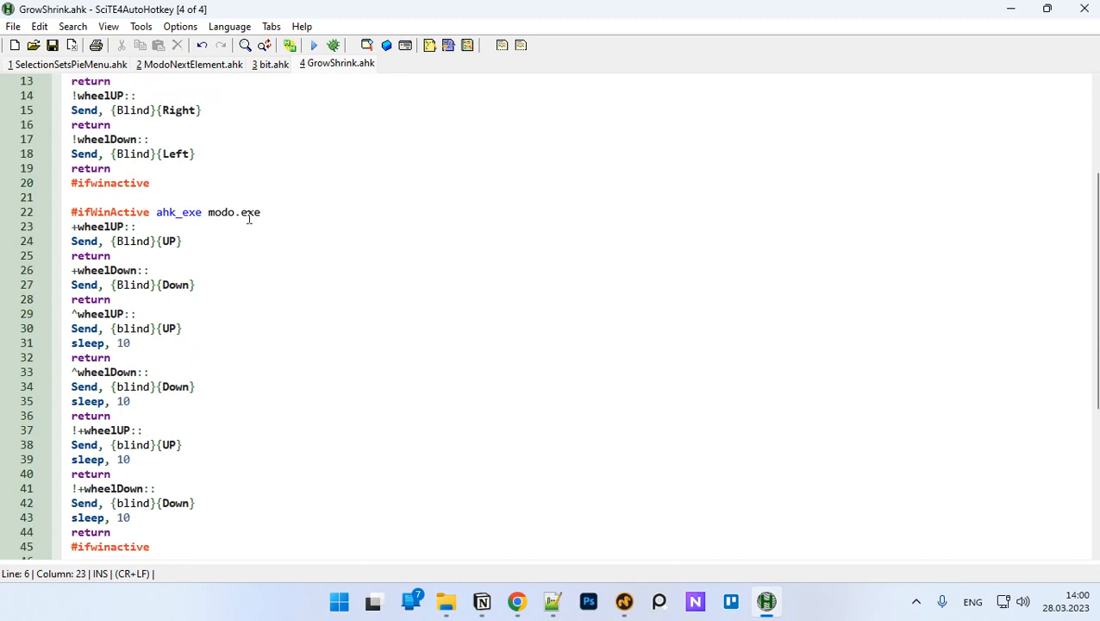
pyautogui.click(235, 212)
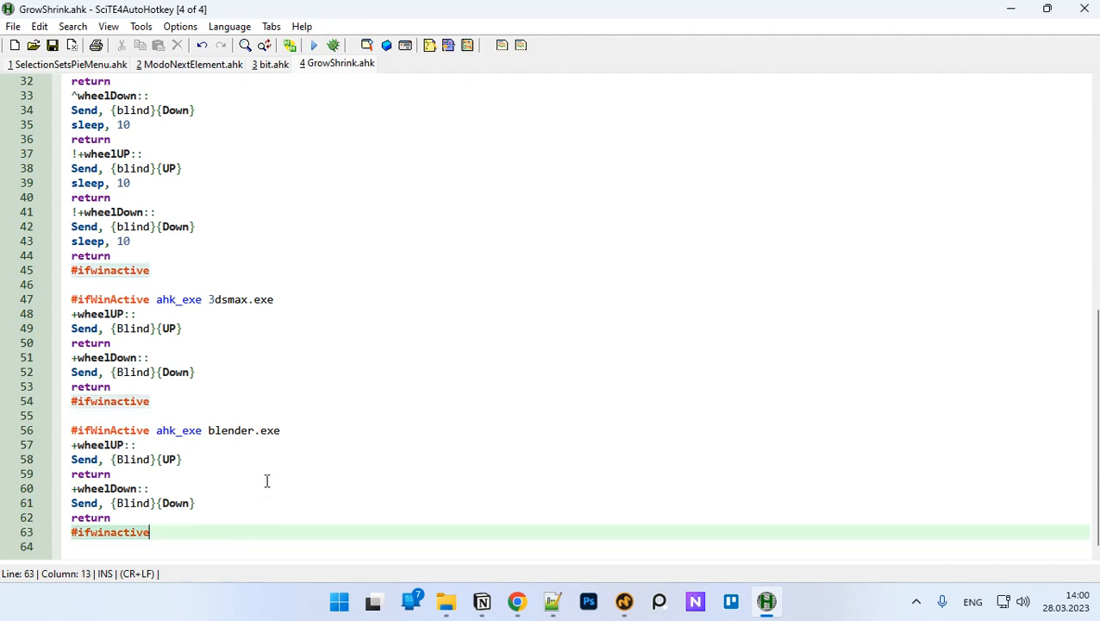
pyautogui.moveTo(289, 517)
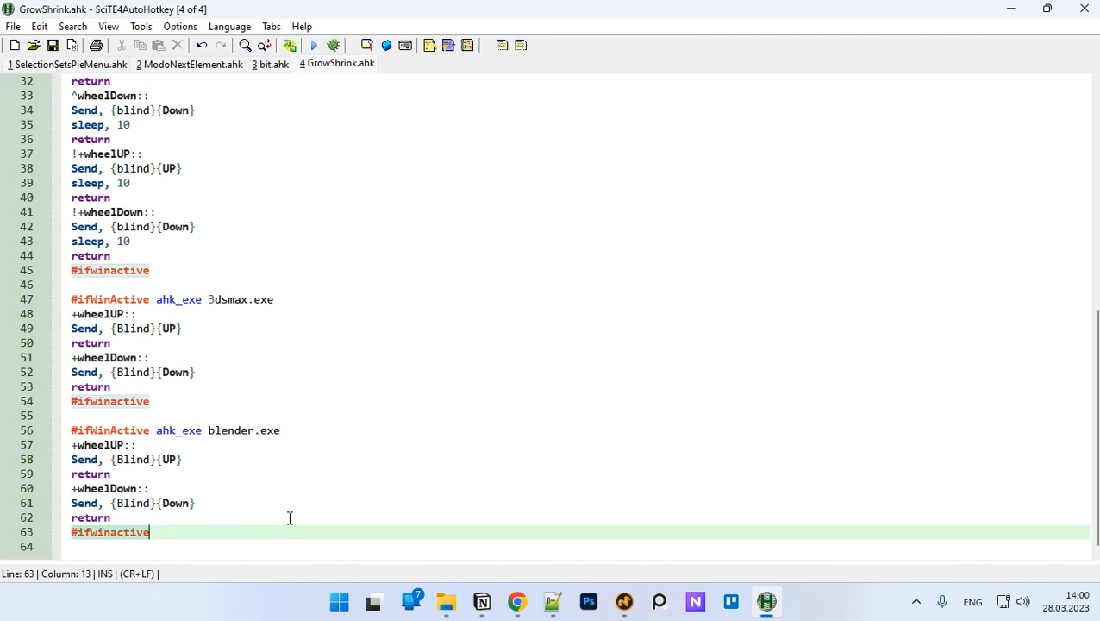
pyautogui.moveTo(253, 528)
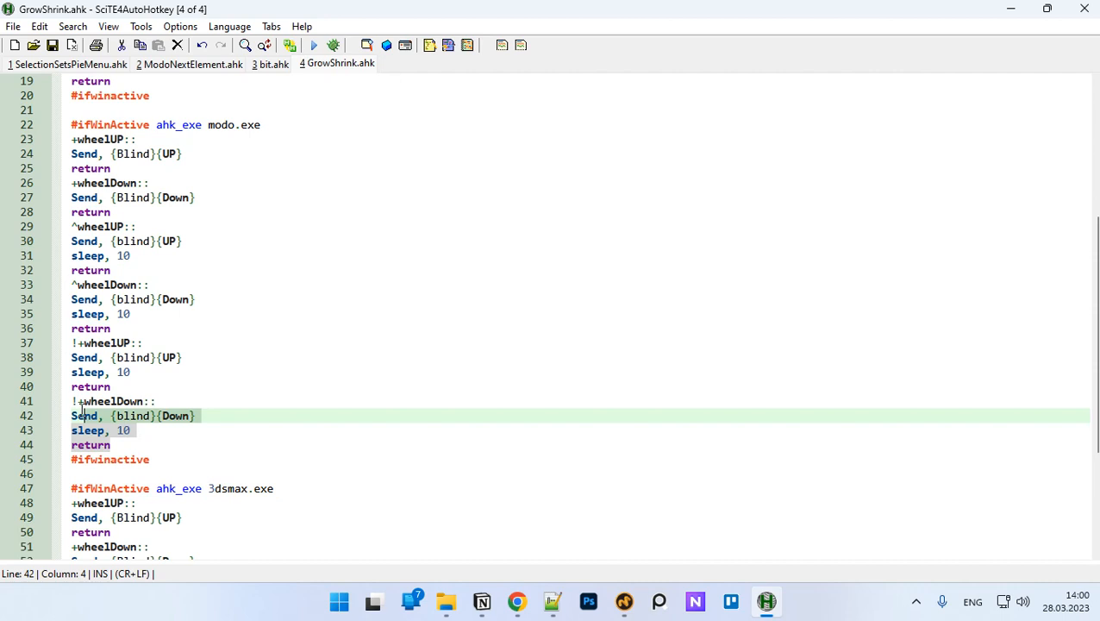
pyautogui.click(76, 343)
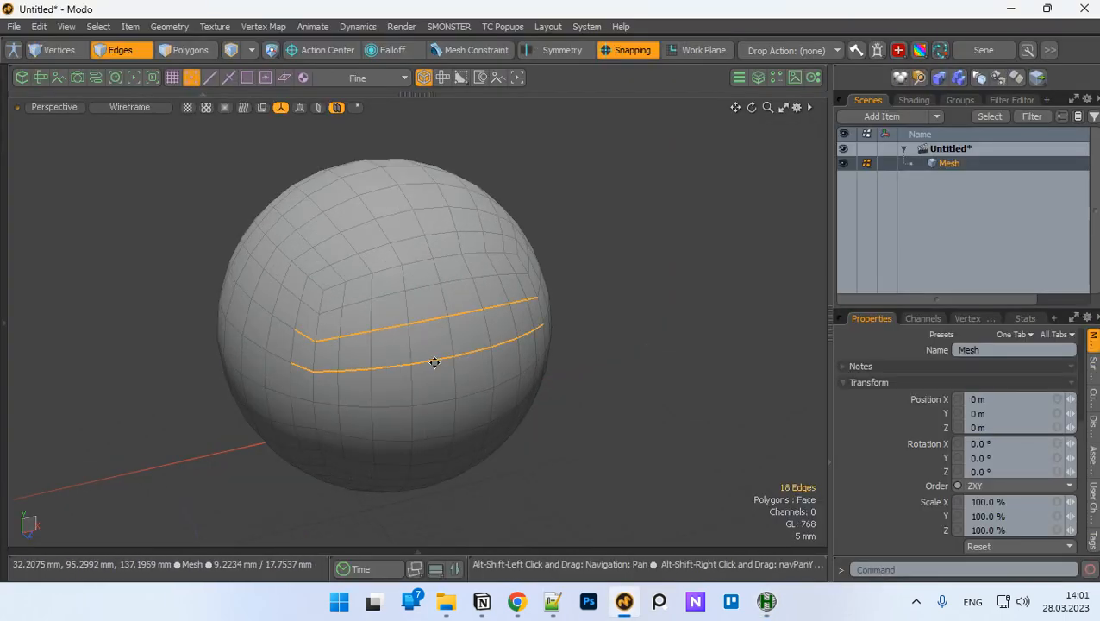
# - Turn the edge loop into a spaced ring of 15 polygons, then switch back to GrowShrink.ahk
pyautogui.click(766, 601)
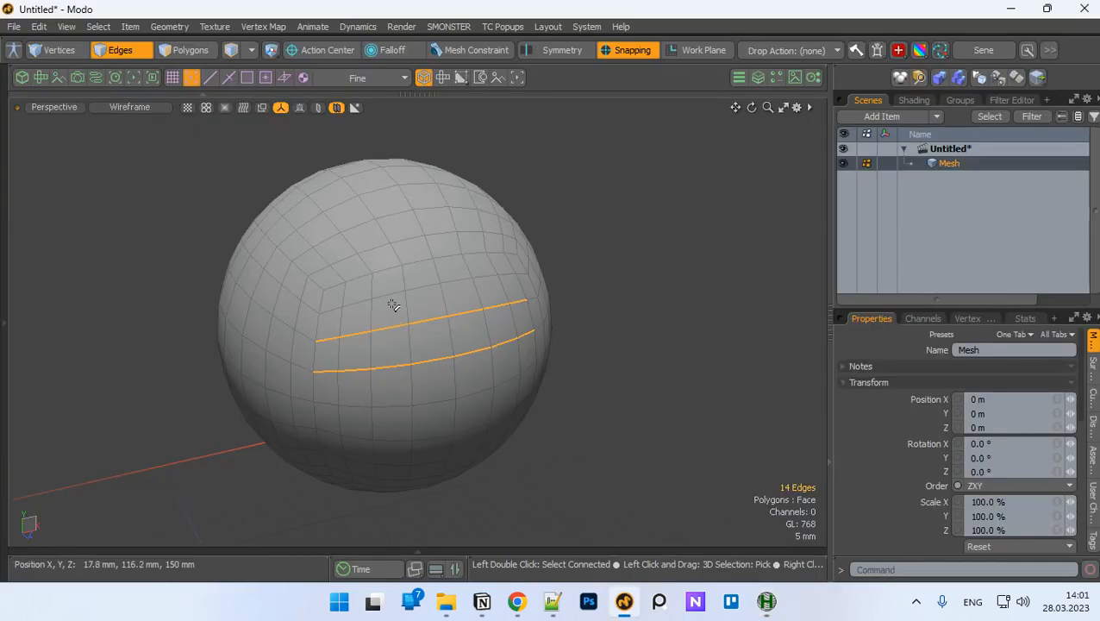
pyautogui.click(190, 49)
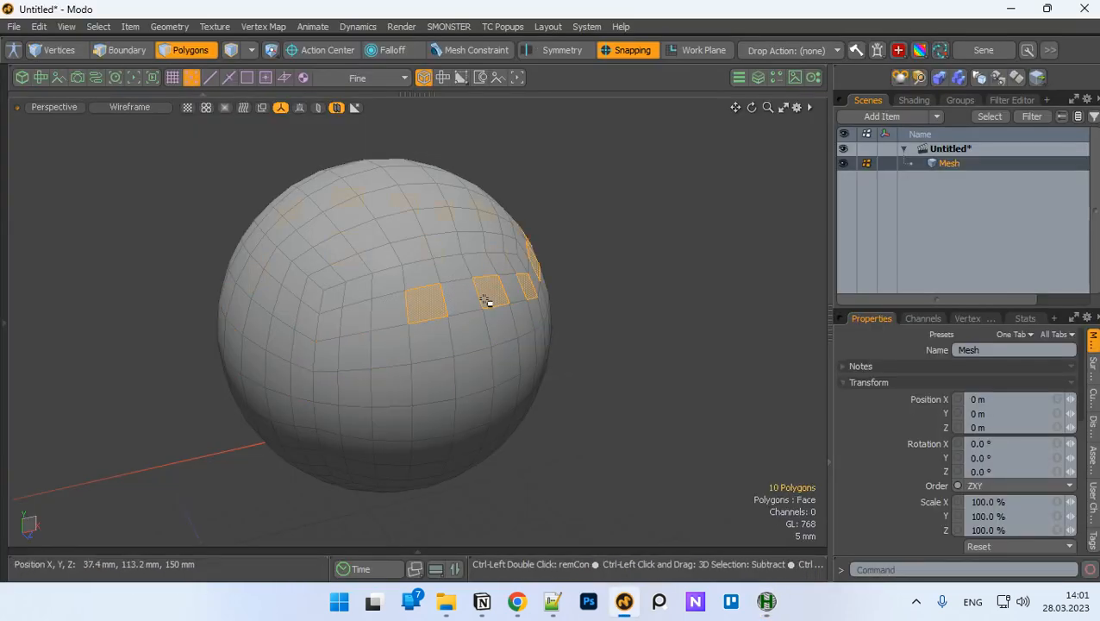
pyautogui.click(483, 302)
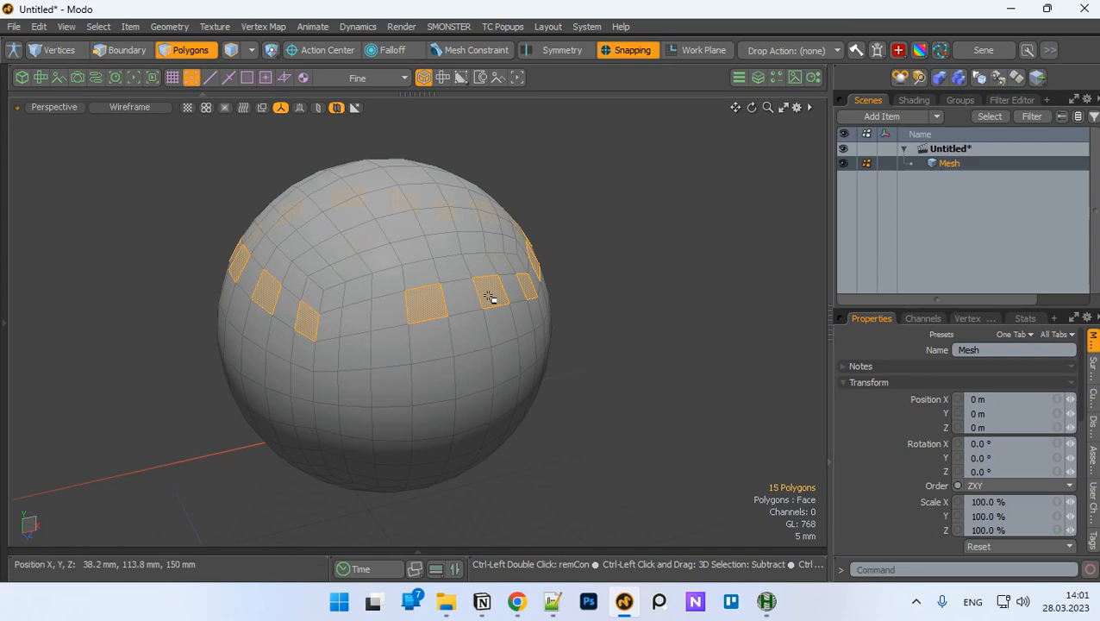
pyautogui.moveTo(491, 297); pyautogui.dragTo(366, 389)
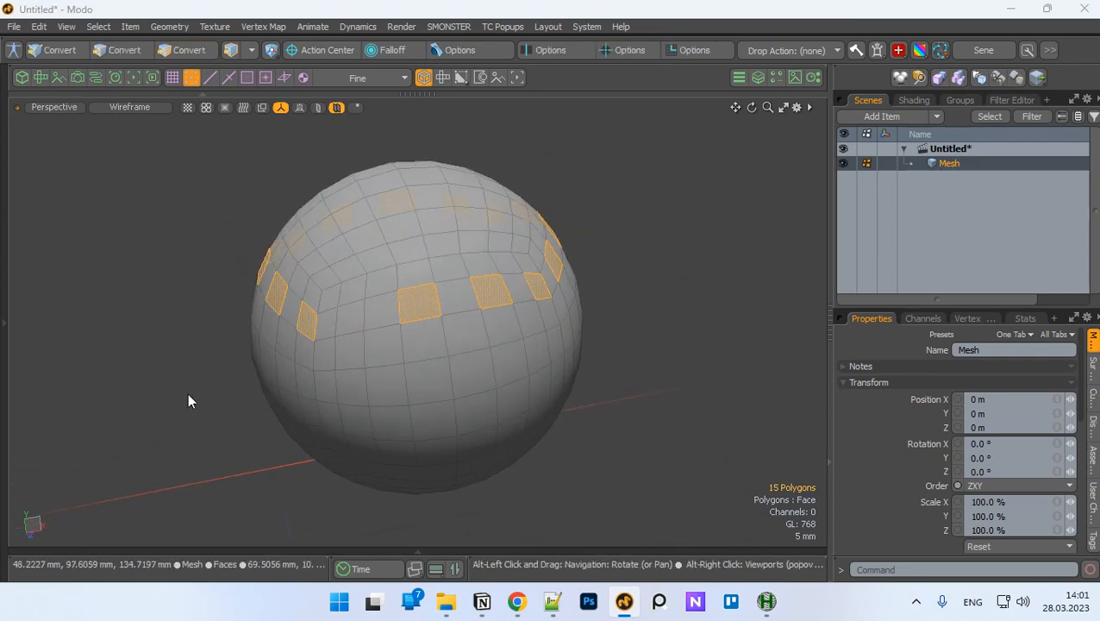
pyautogui.click(766, 601)
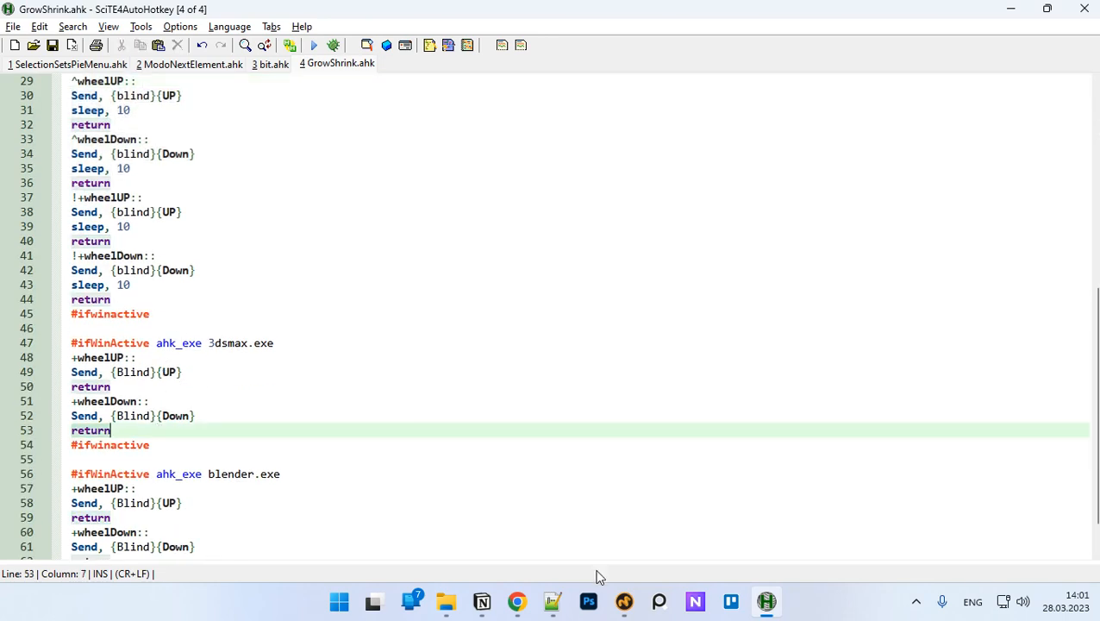
pyautogui.click(623, 601)
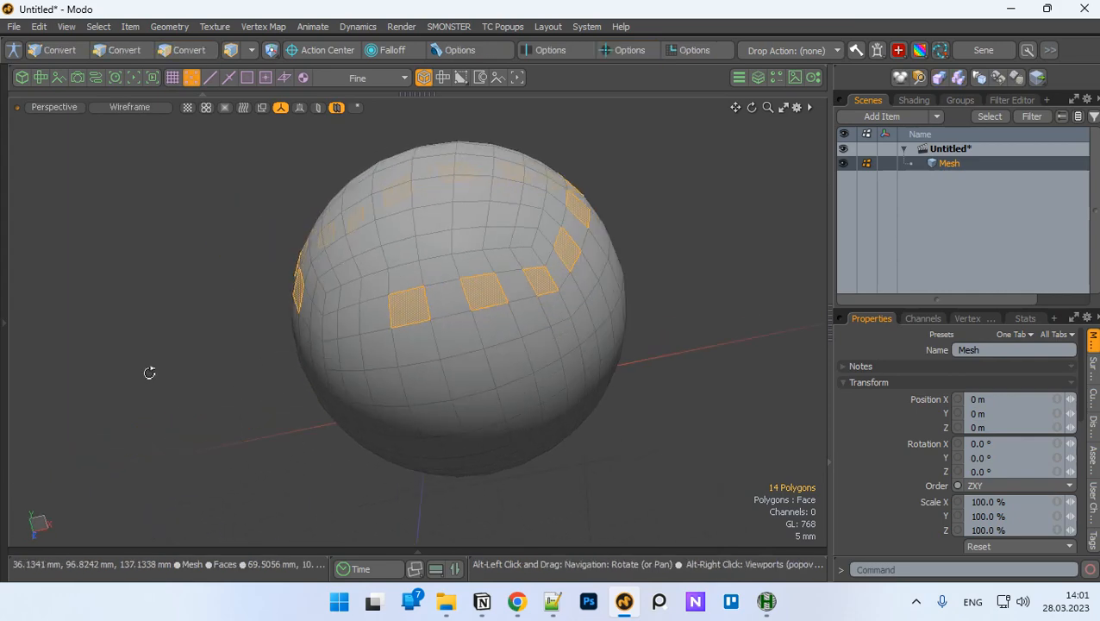
pyautogui.click(766, 601)
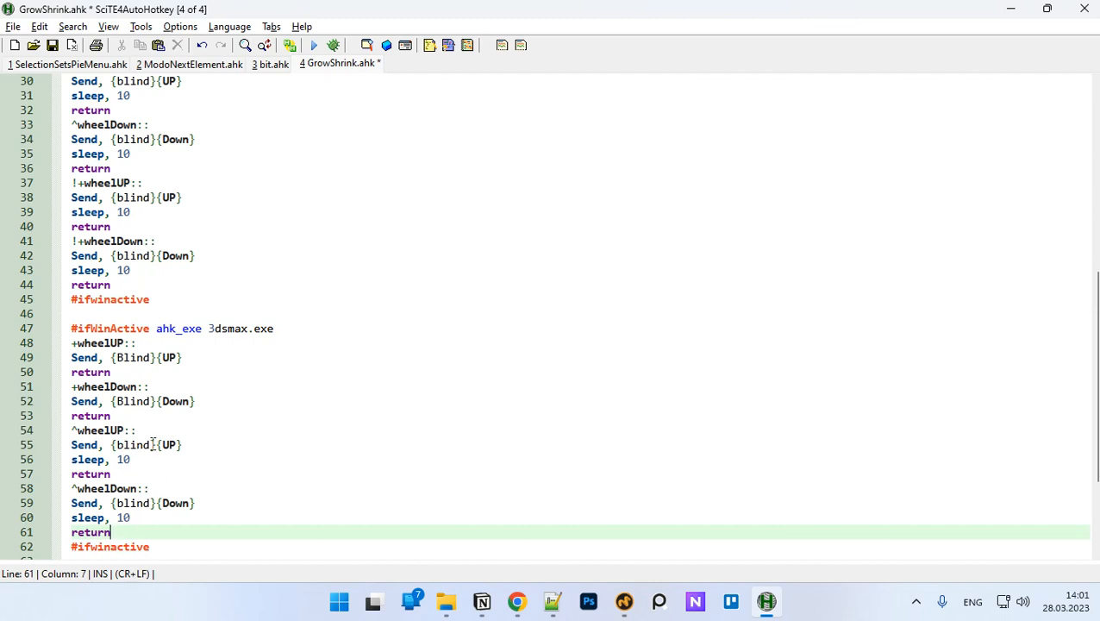
pyautogui.scroll(-3)
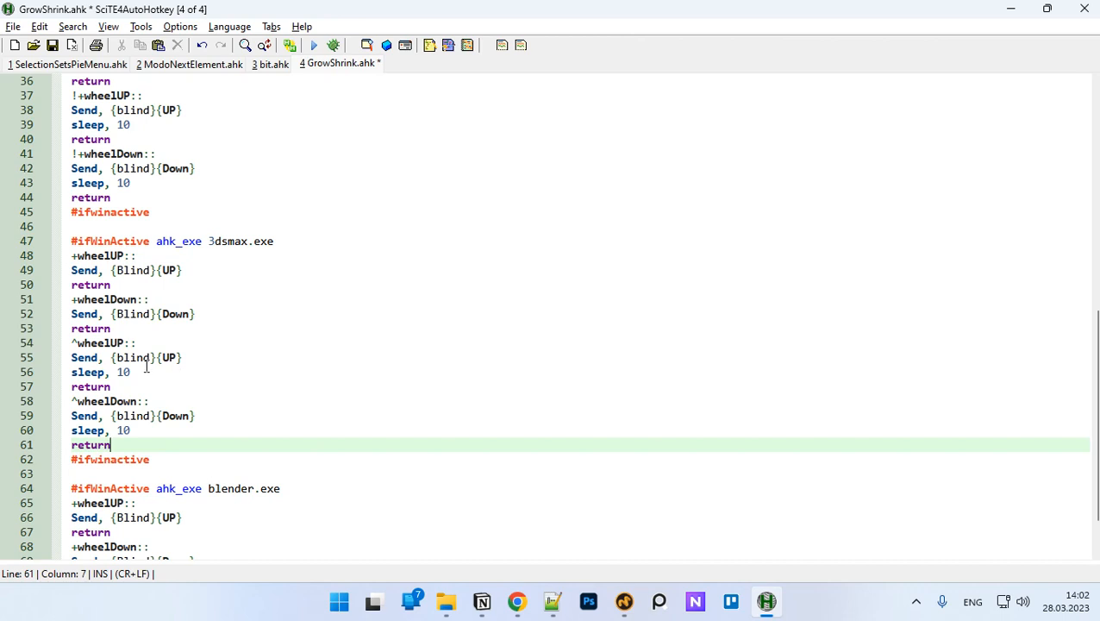
pyautogui.moveTo(200, 381)
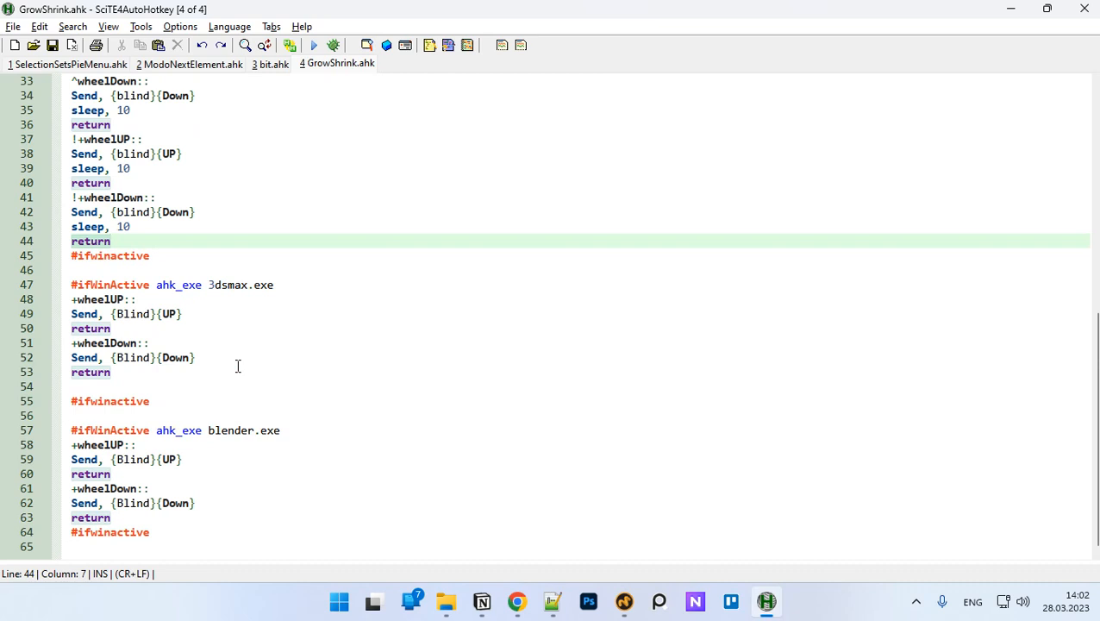
pyautogui.moveTo(478, 263)
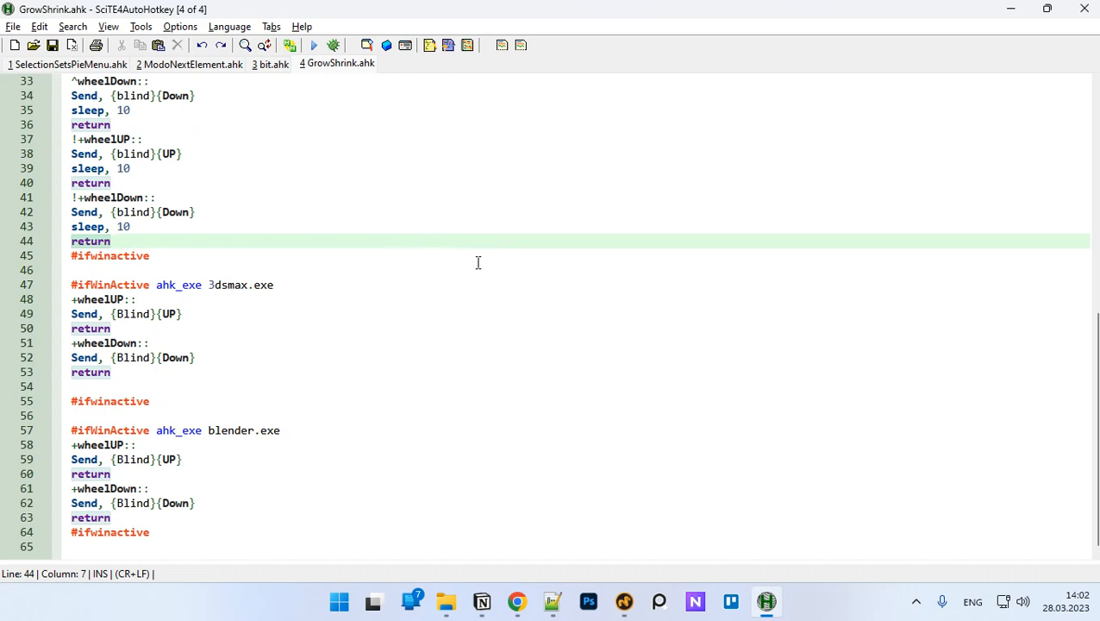
pyautogui.moveTo(369, 51)
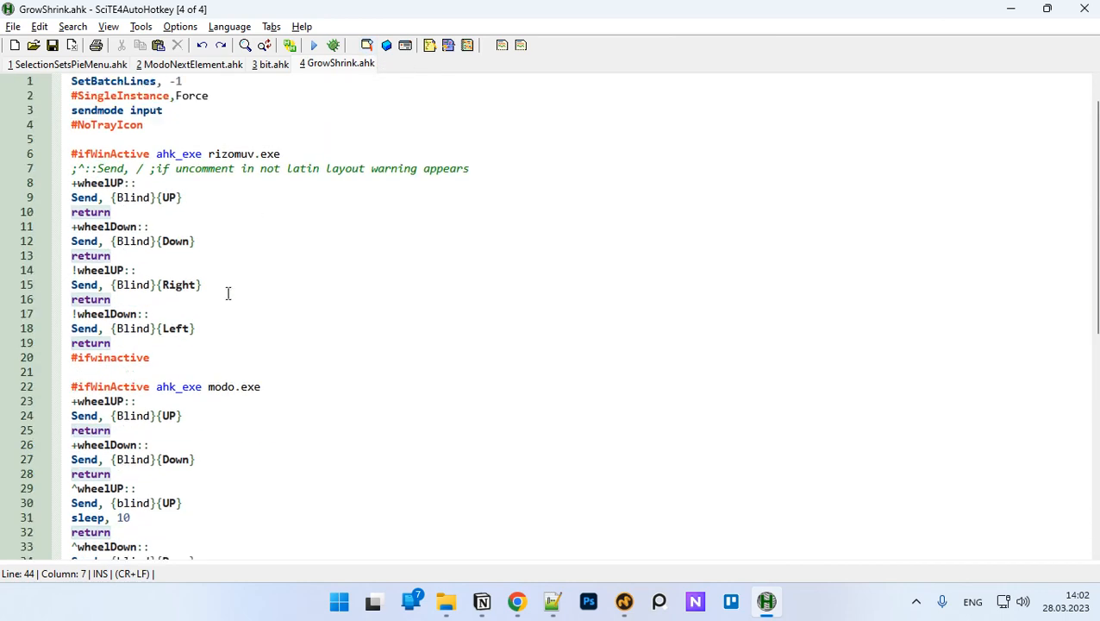
# - Use Window Spy to find the editor's process SciTE.exe, then paste a duplicate rizomuv block
pyautogui.click(368, 45)
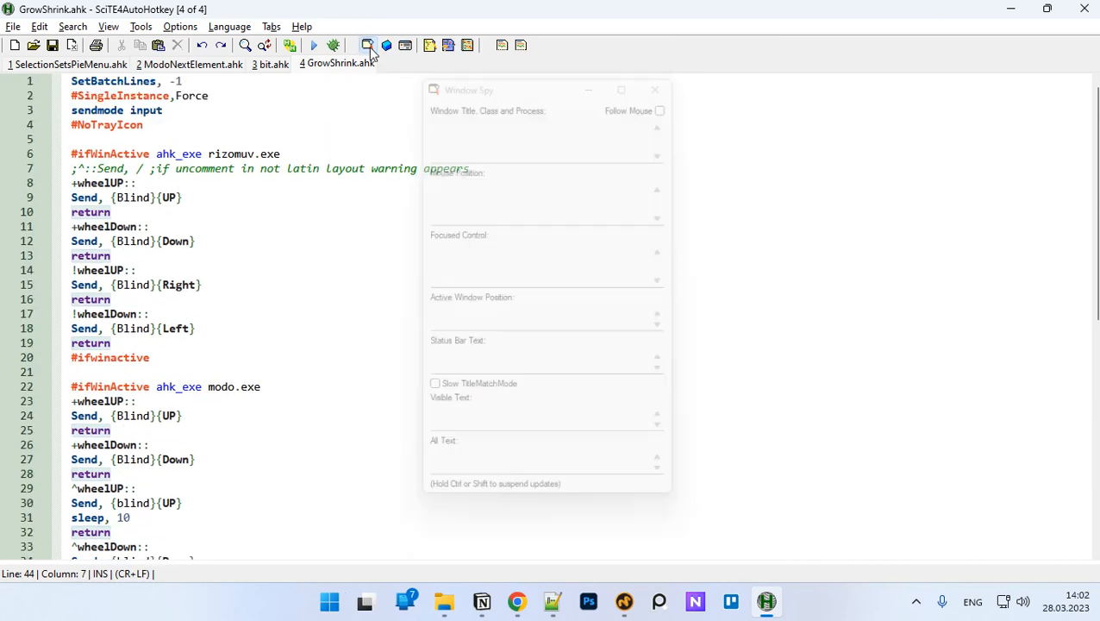
pyautogui.click(366, 45)
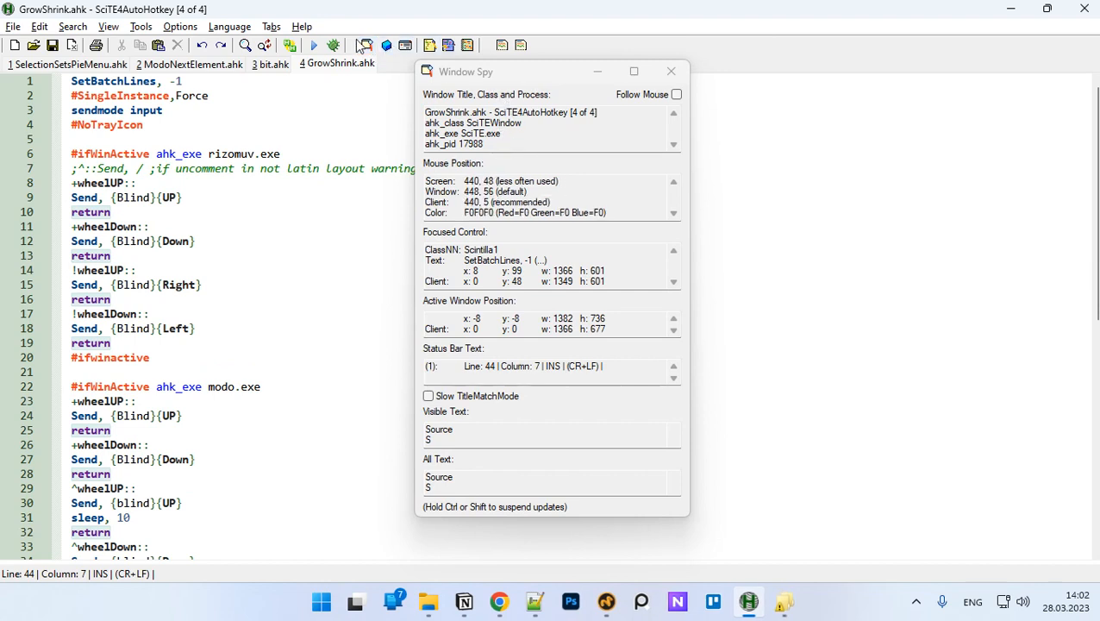
pyautogui.moveTo(365, 46)
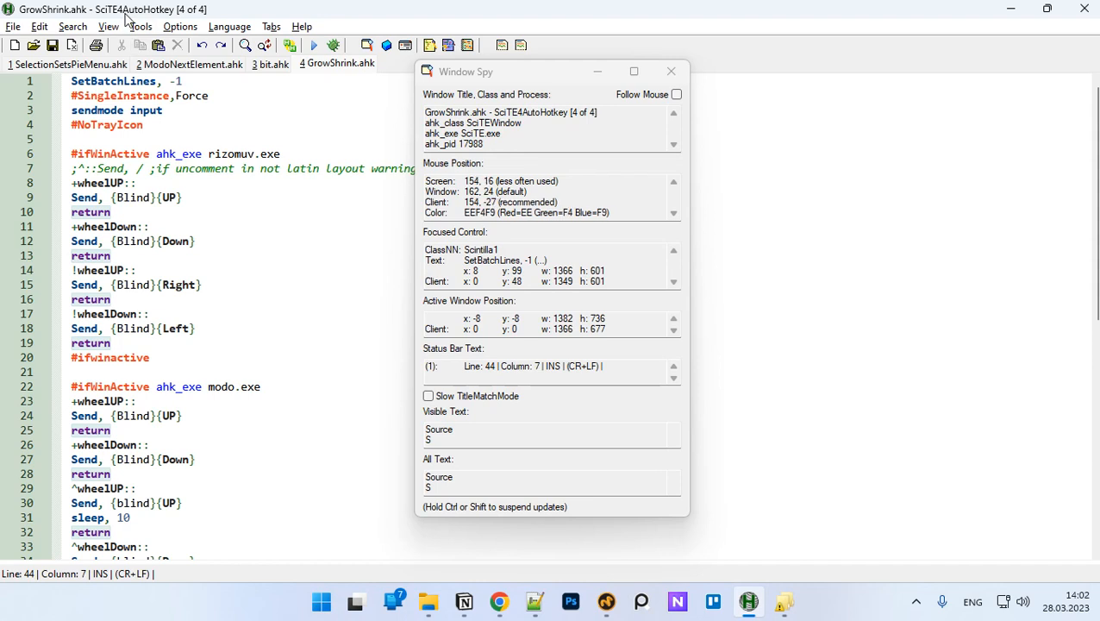
pyautogui.moveTo(125, 15)
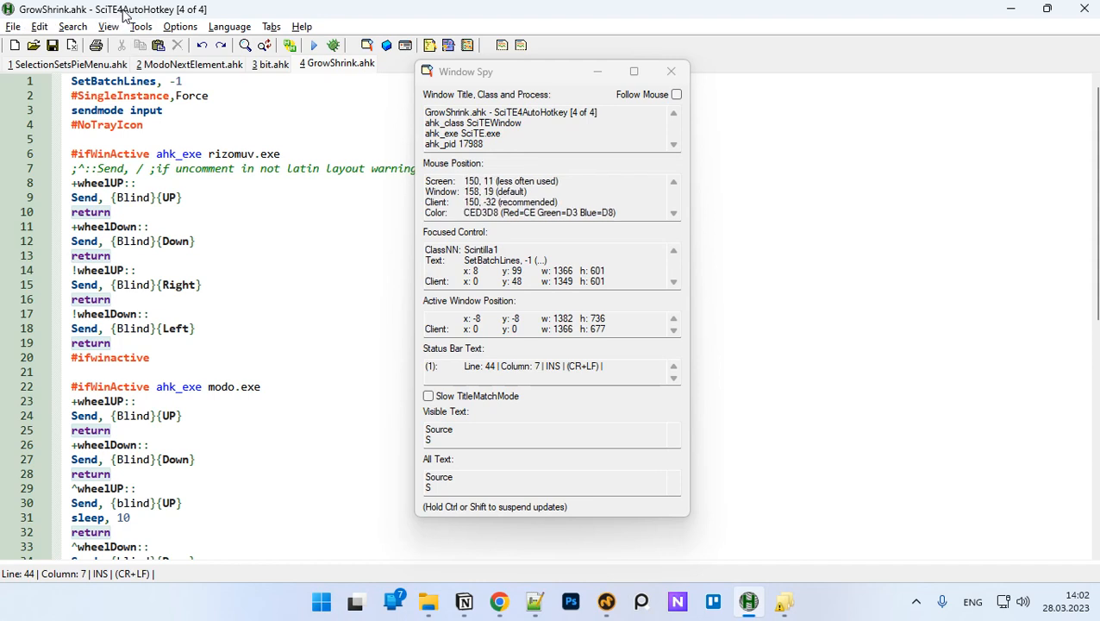
pyautogui.moveTo(354, 19)
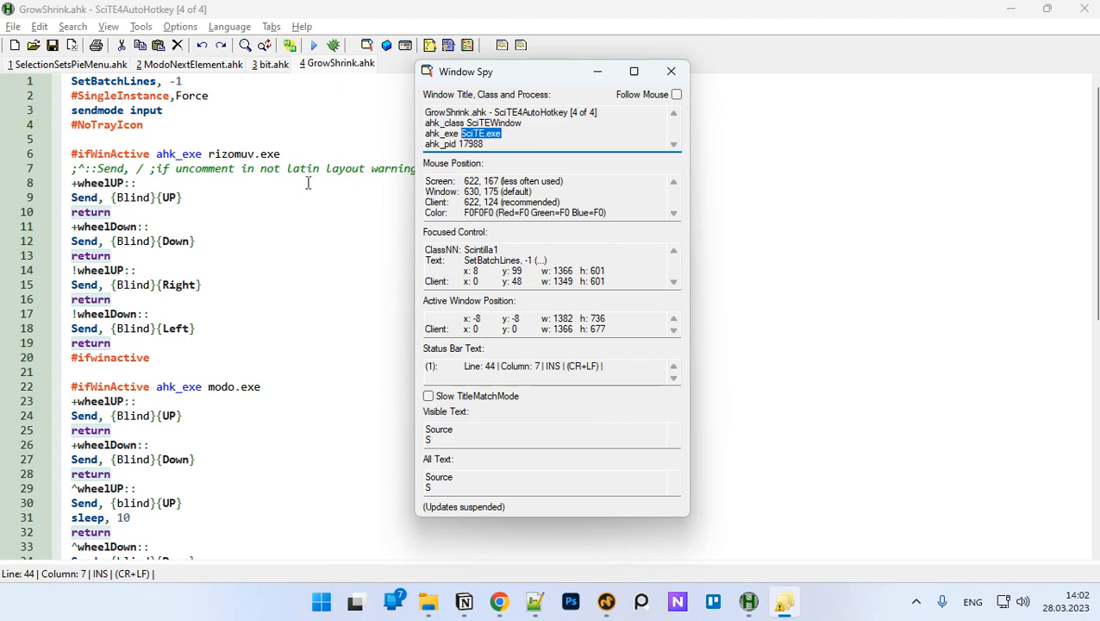
pyautogui.click(671, 71)
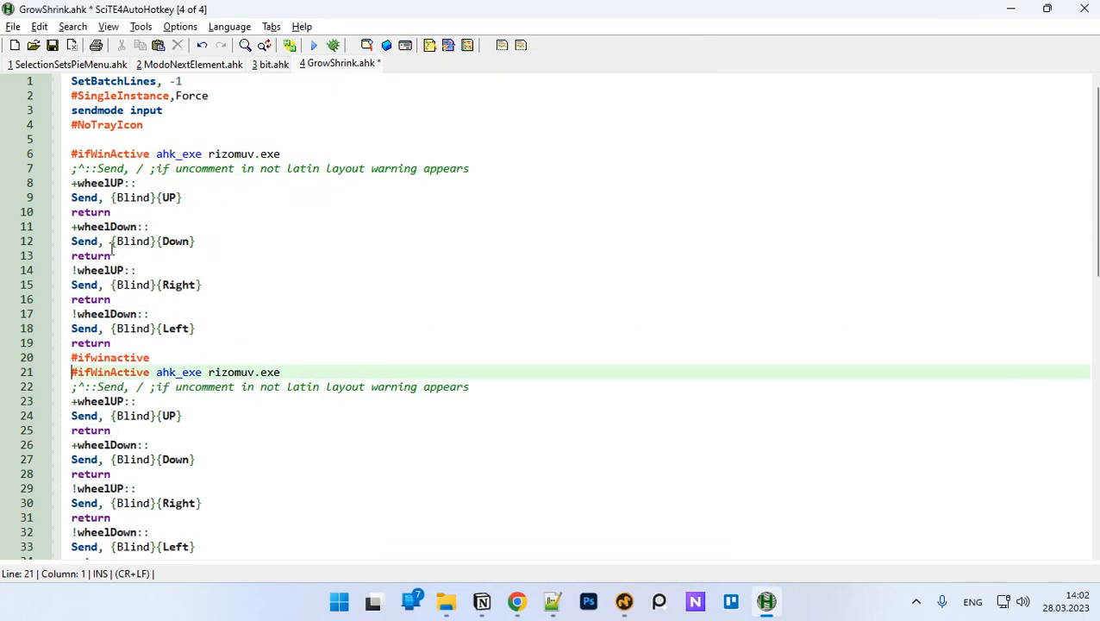
# - Replace the copied block's process name with SciTE.exe, then undo back to the saved script
pyautogui.scroll(-3)
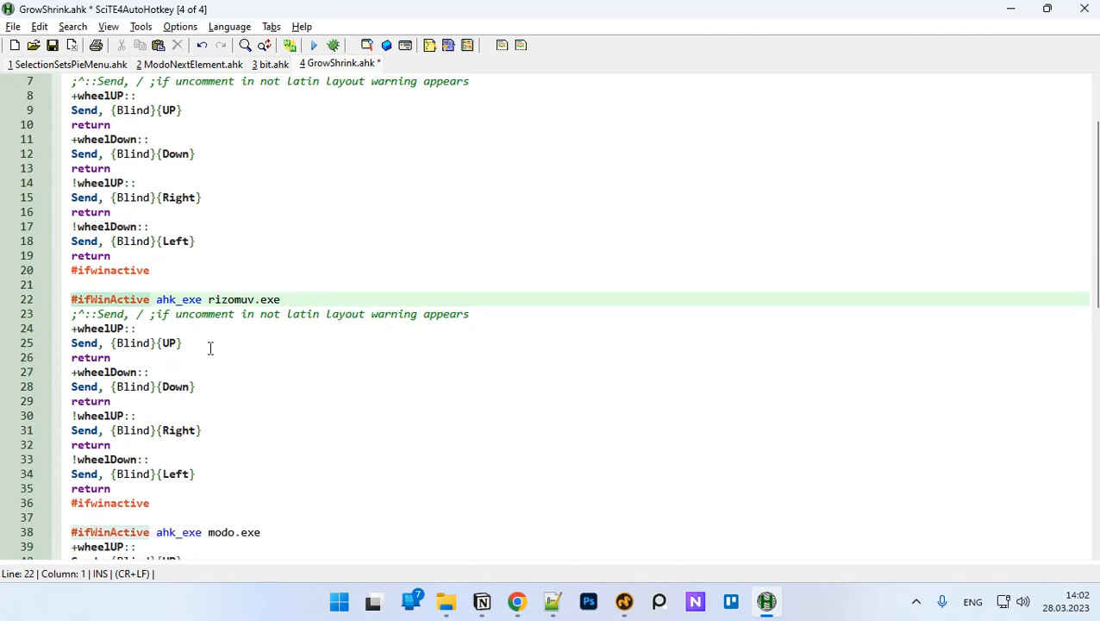
pyautogui.doubleClick(231, 299)
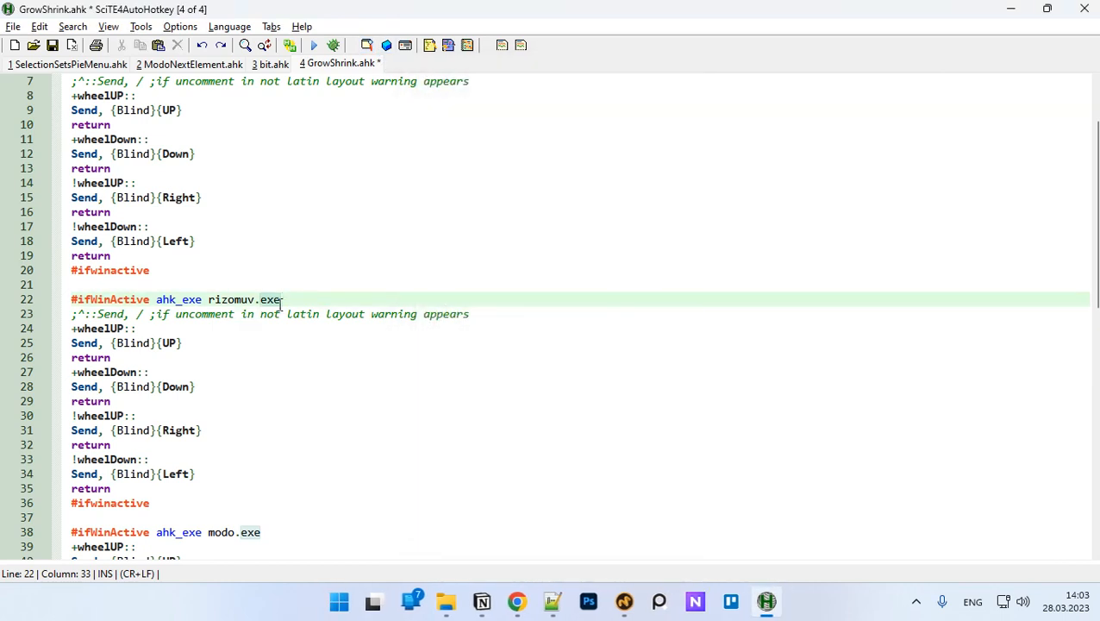
pyautogui.write('SciTE.exe')
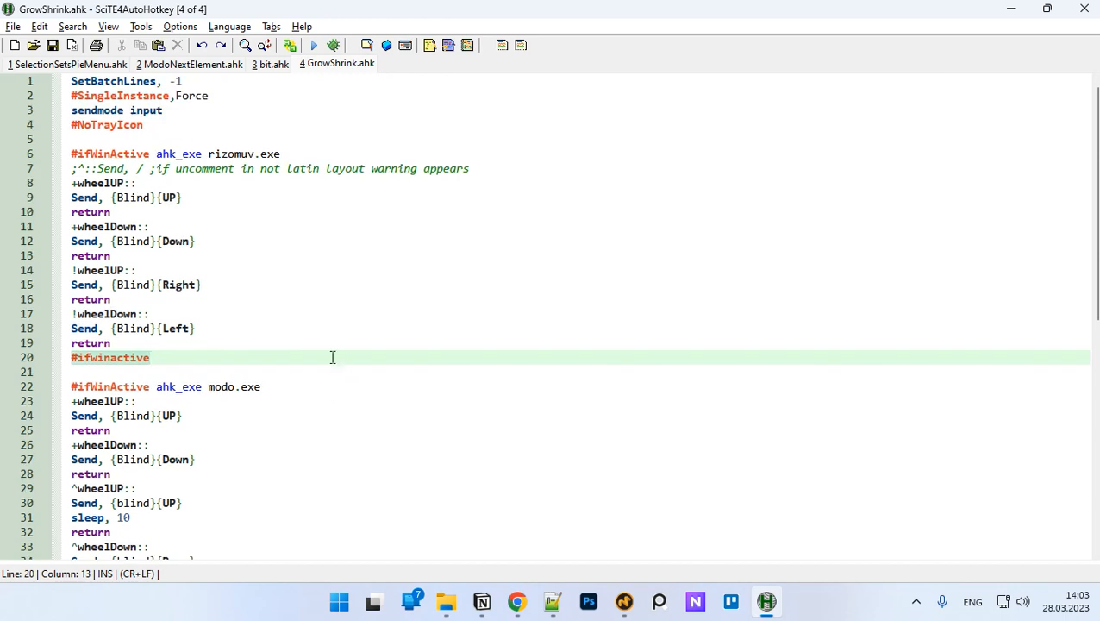
pyautogui.moveTo(475, 393)
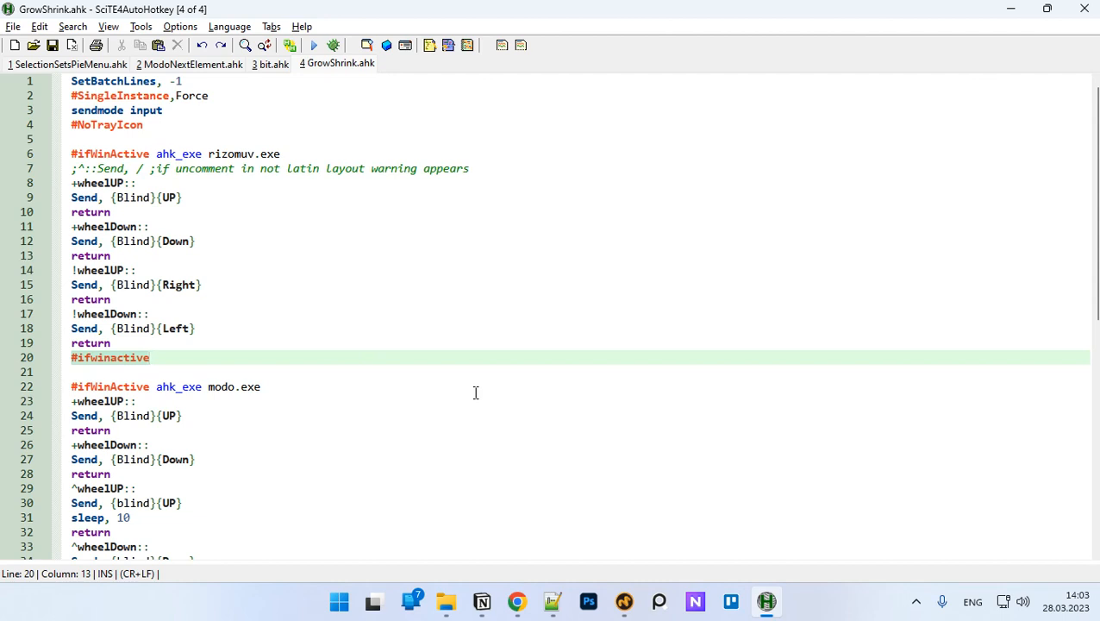
pyautogui.moveTo(500, 481)
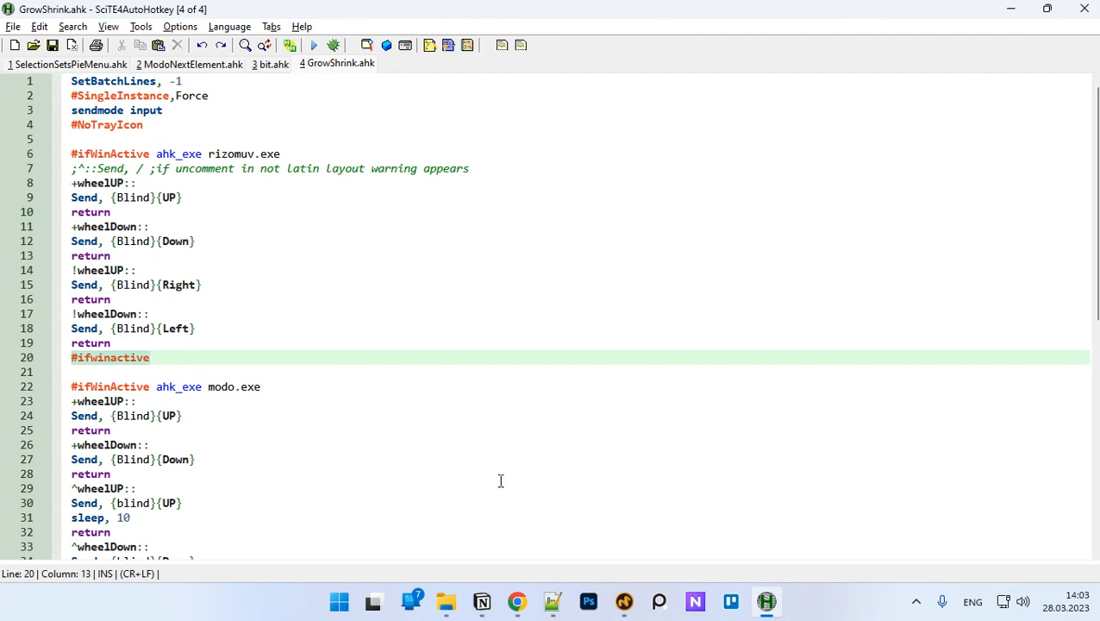